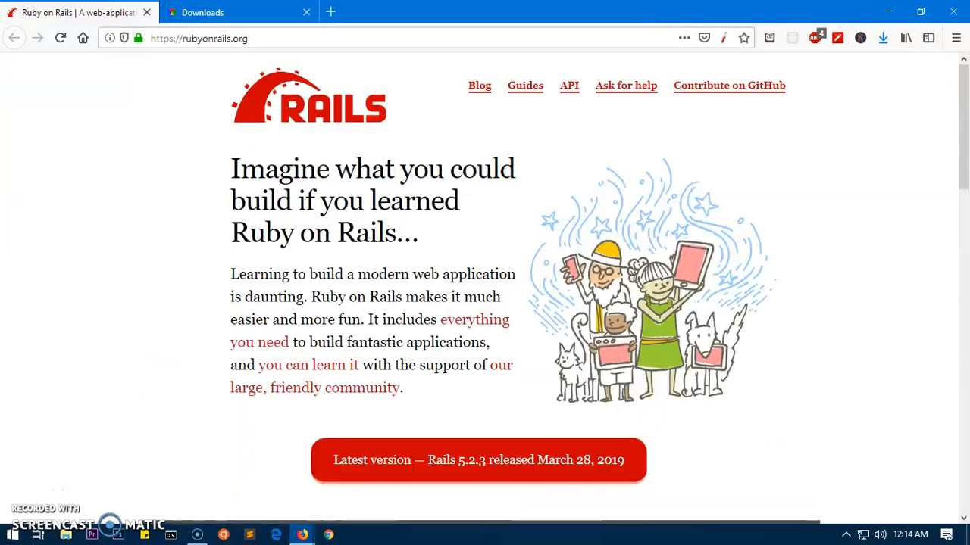
- Switch to the RubyInstaller for Windows tab at rubyinstaller.org and select its address
{"action": "left_click", "coordinate": [239, 12]}
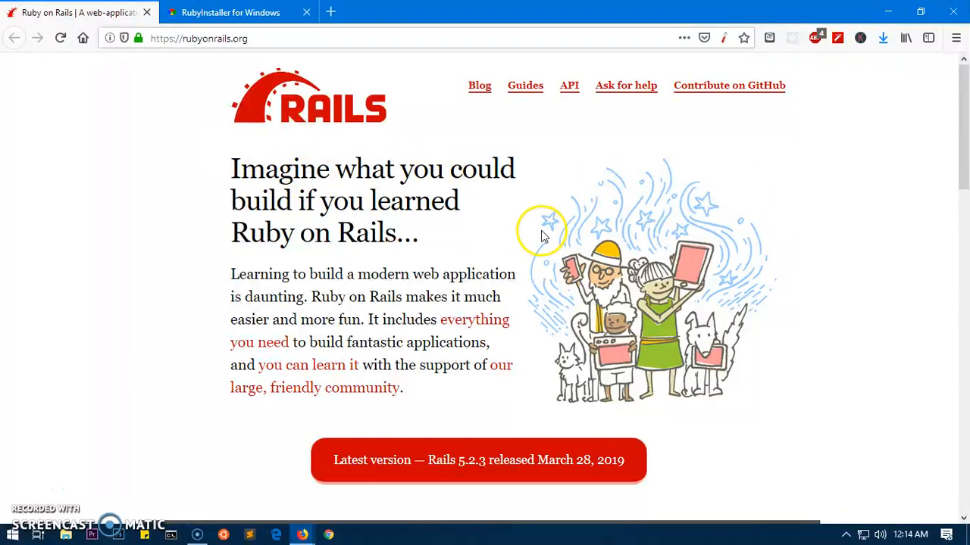
{"action": "mouse_move", "coordinate": [224, 149]}
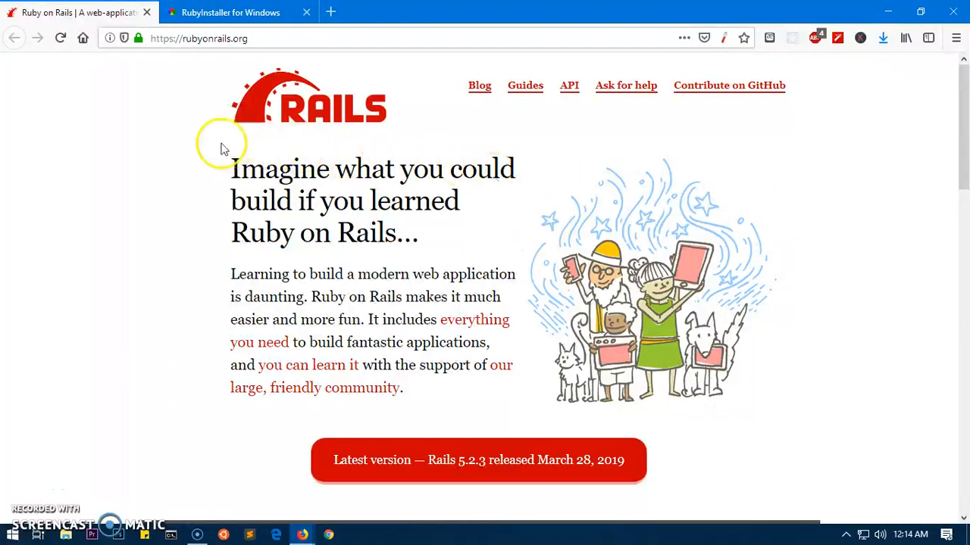
{"action": "mouse_move", "coordinate": [507, 243]}
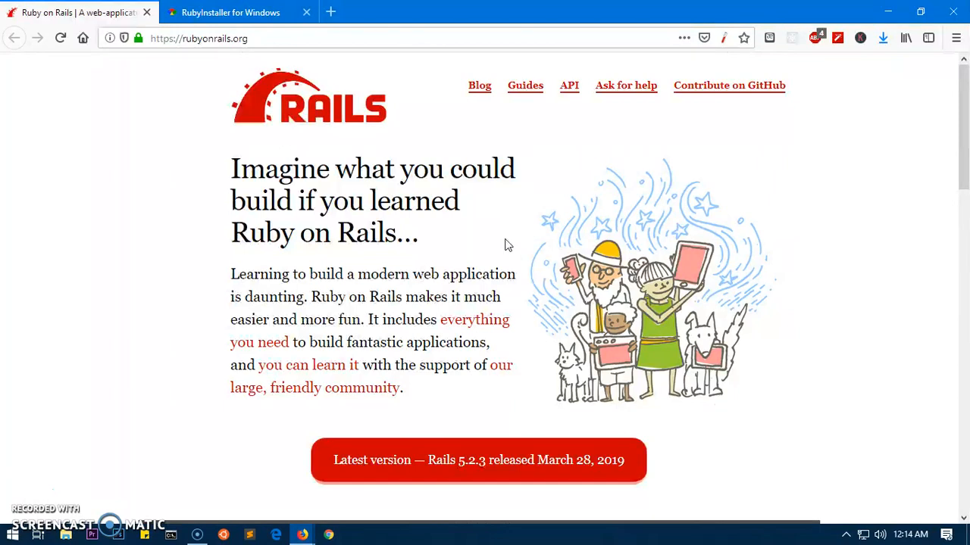
{"action": "left_click", "coordinate": [530, 291]}
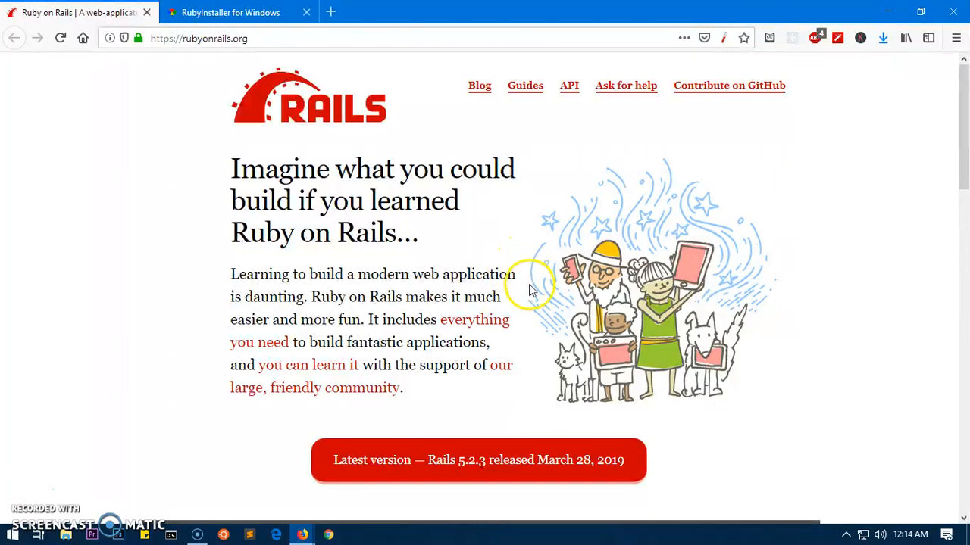
{"action": "left_click", "coordinate": [227, 12]}
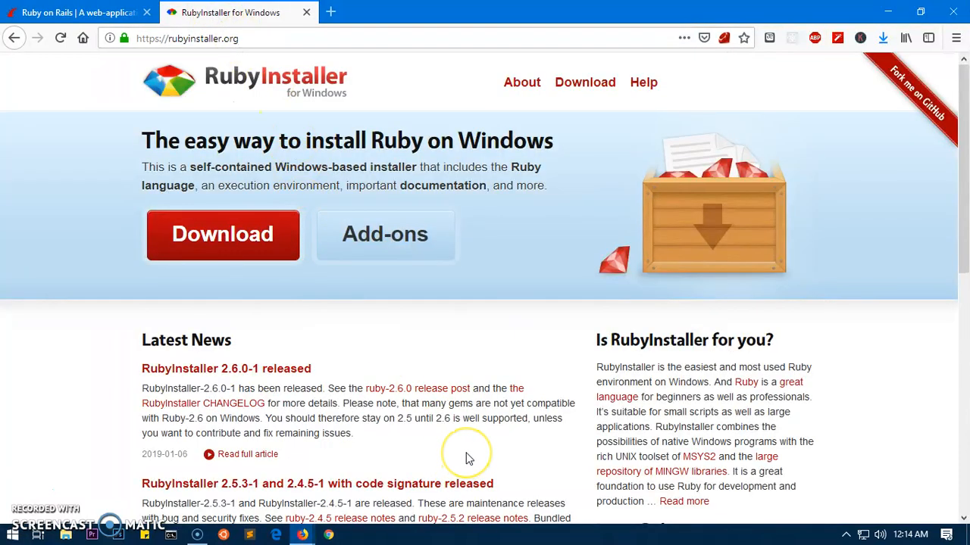
{"action": "mouse_move", "coordinate": [467, 458]}
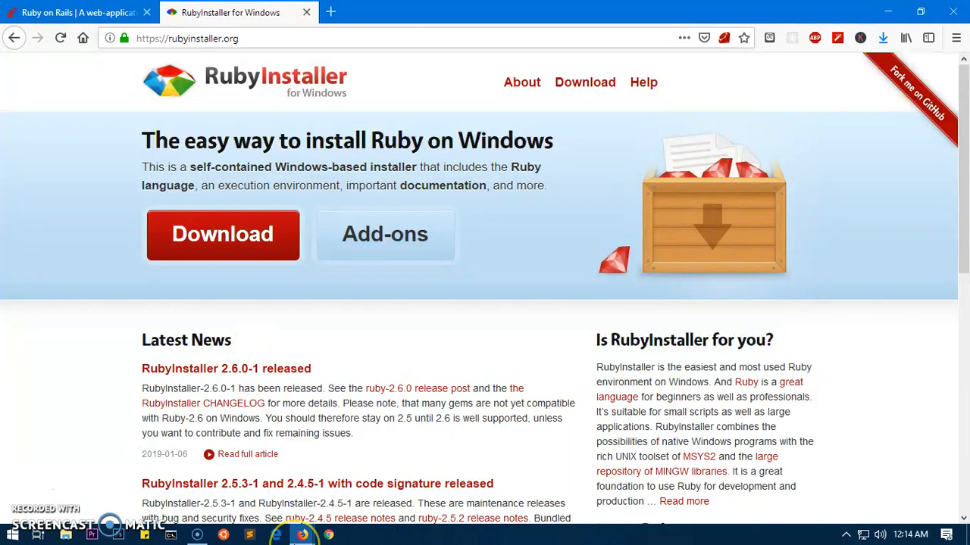
{"action": "left_click", "coordinate": [174, 39]}
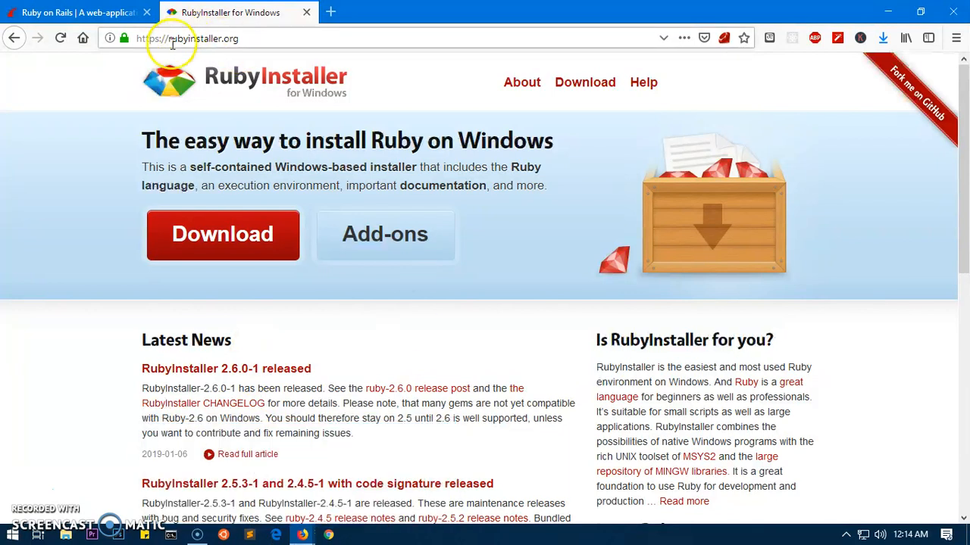
{"action": "left_click", "coordinate": [189, 40]}
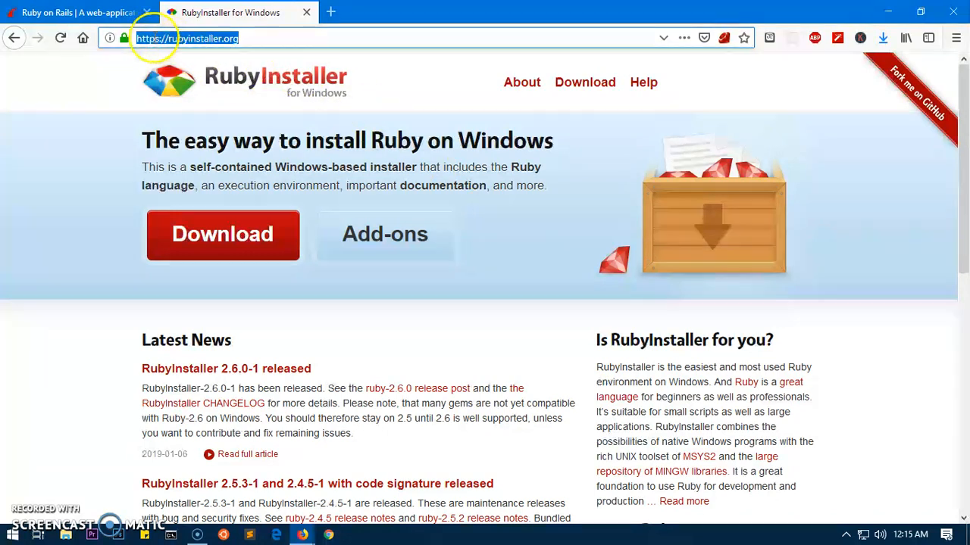
{"action": "mouse_move", "coordinate": [482, 196]}
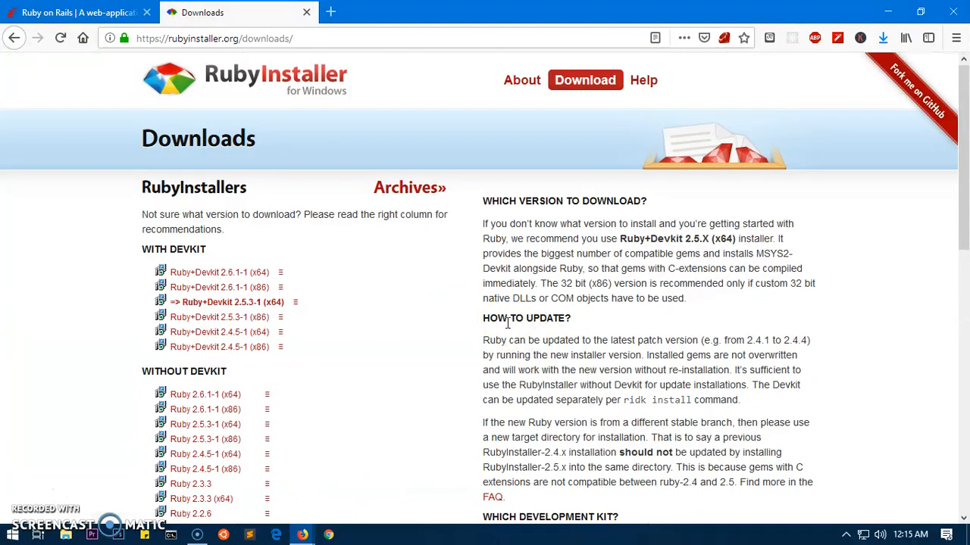
- Download the Ruby+Devkit 2.5.3-1 (x64) installer, saving the file to disk
{"action": "scroll", "scroll_direction": "down", "scroll_amount": 3}
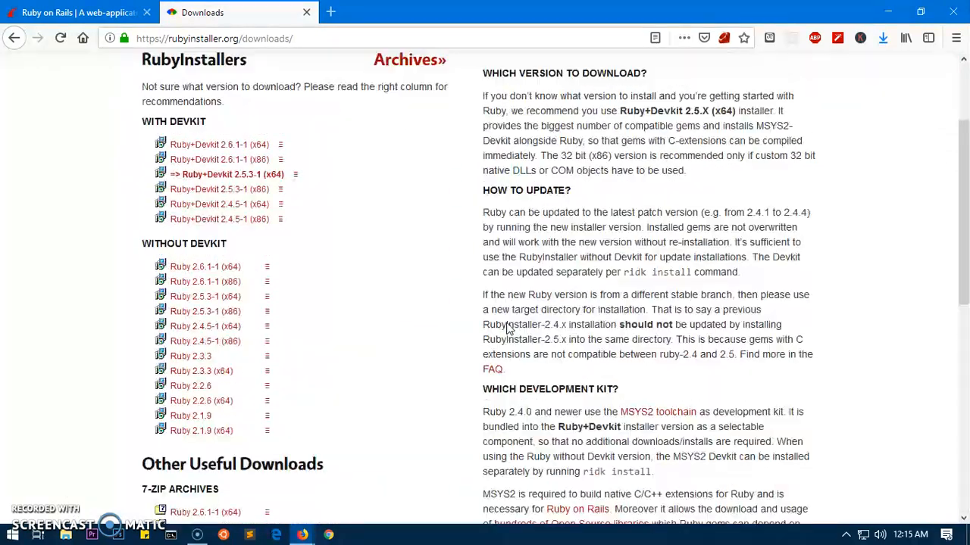
{"action": "scroll", "scroll_direction": "up", "scroll_amount": 3}
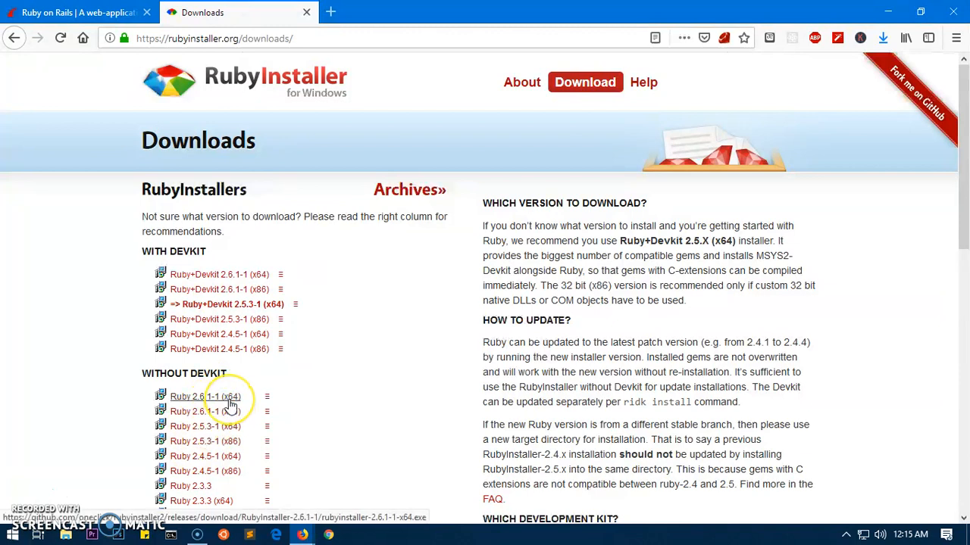
{"action": "mouse_move", "coordinate": [205, 412]}
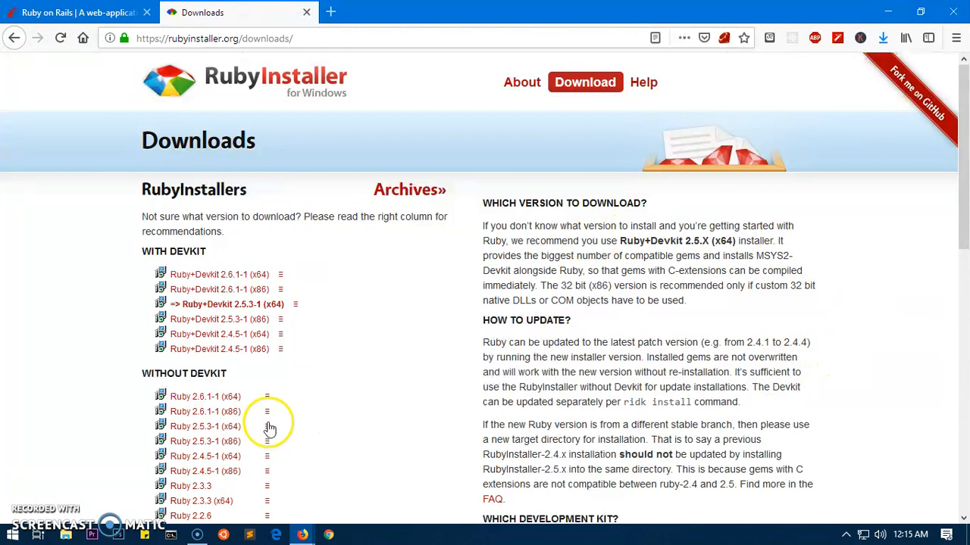
{"action": "mouse_move", "coordinate": [243, 303]}
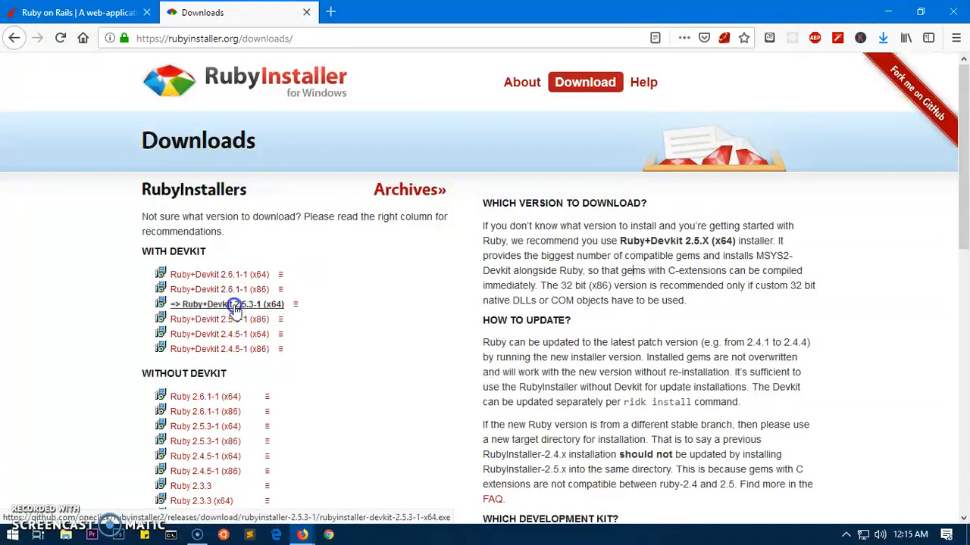
{"action": "left_click", "coordinate": [227, 303]}
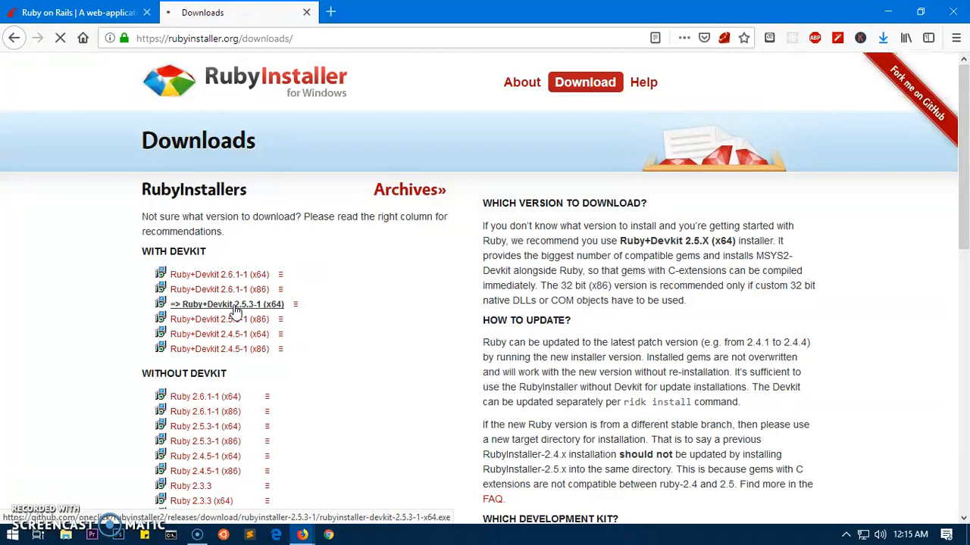
{"action": "left_click", "coordinate": [225, 303]}
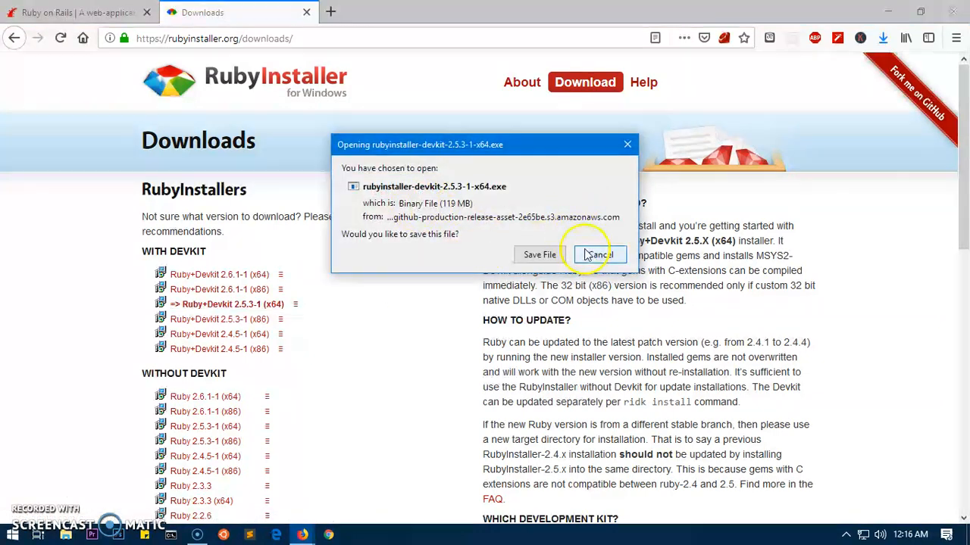
{"action": "left_click", "coordinate": [597, 254]}
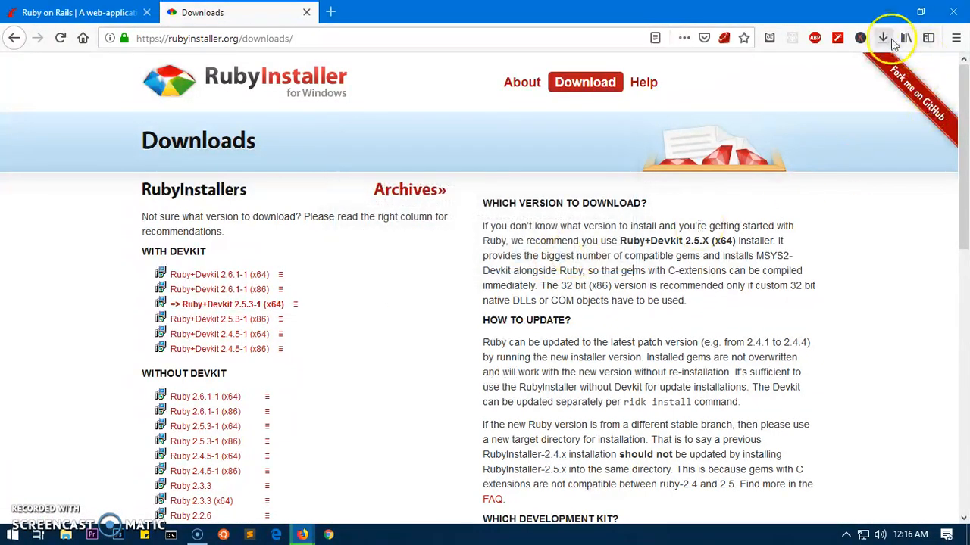
- Cancel the duplicate download and run the completed 2.5.3-1 installer
{"action": "left_click", "coordinate": [882, 38]}
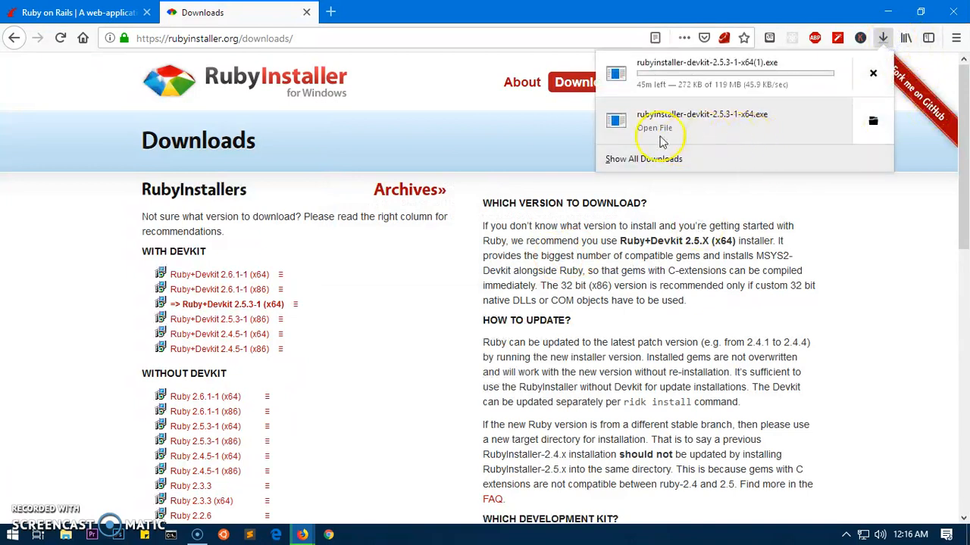
{"action": "left_click", "coordinate": [873, 73]}
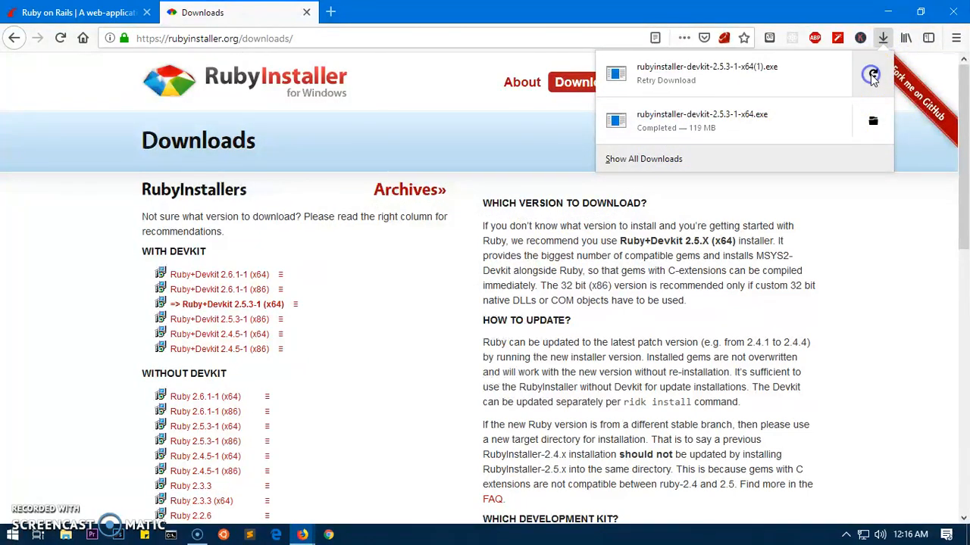
{"action": "left_click", "coordinate": [873, 74]}
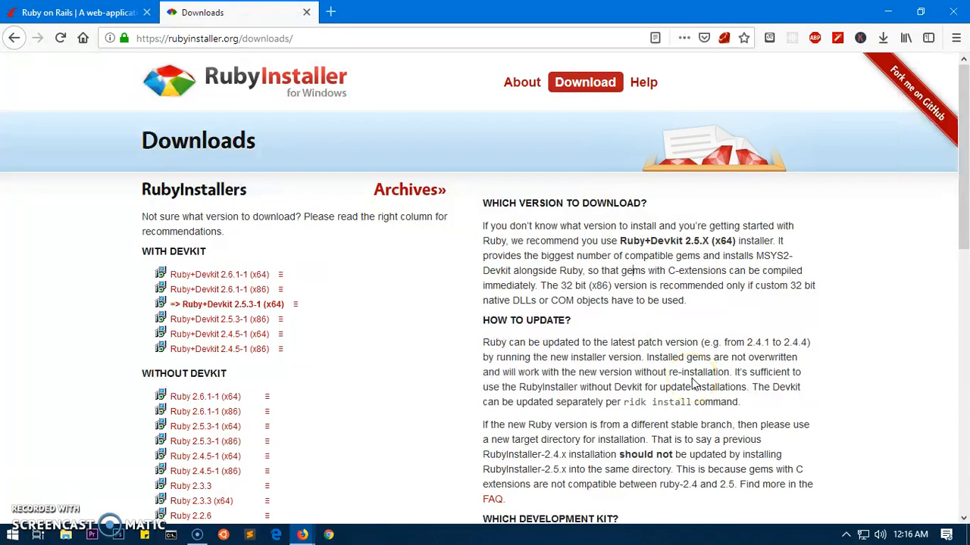
- Accept the Ruby license, keep the .rb/.rbw association and C:\Ruby destination with MSYS2 toolchain selected
{"action": "left_click", "coordinate": [355, 535]}
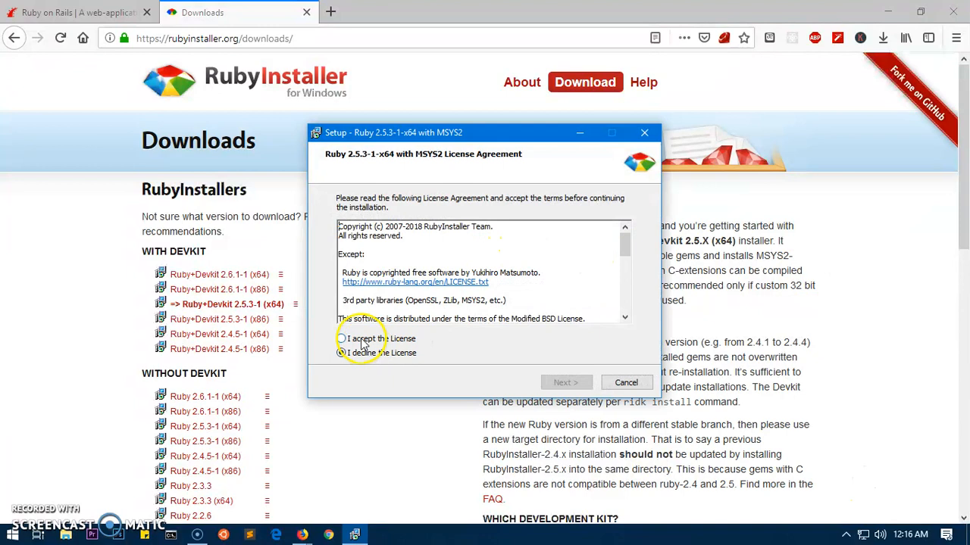
{"action": "left_click", "coordinate": [341, 340]}
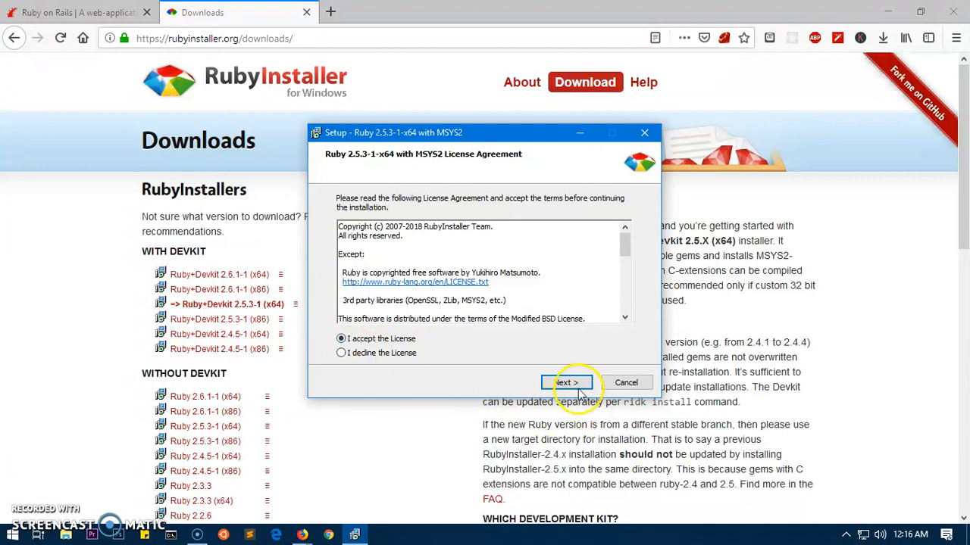
{"action": "left_click", "coordinate": [567, 382]}
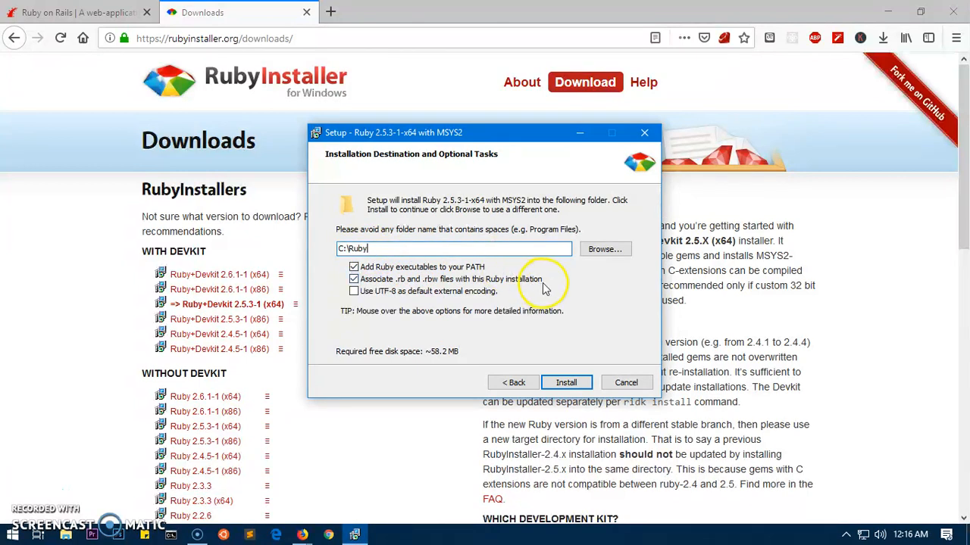
{"action": "left_click", "coordinate": [355, 278]}
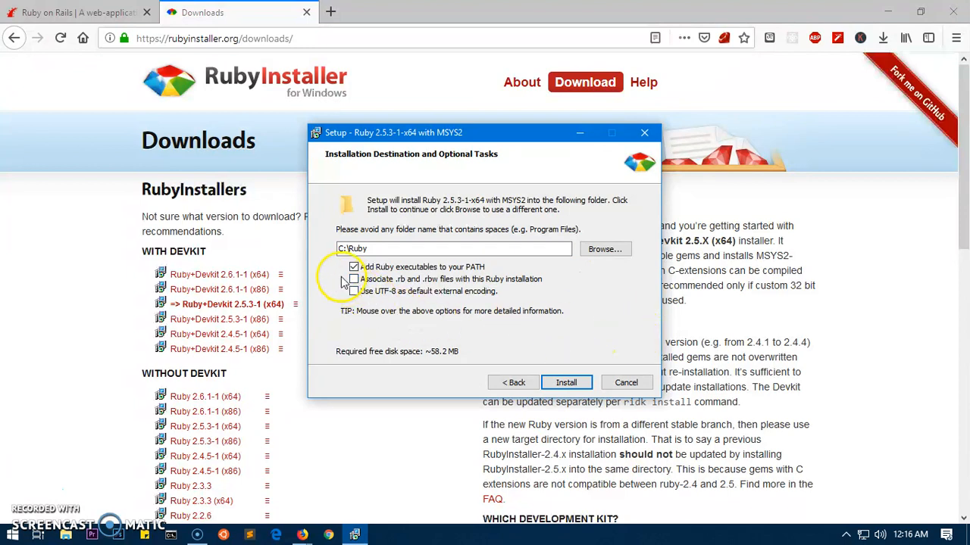
{"action": "left_click", "coordinate": [353, 278]}
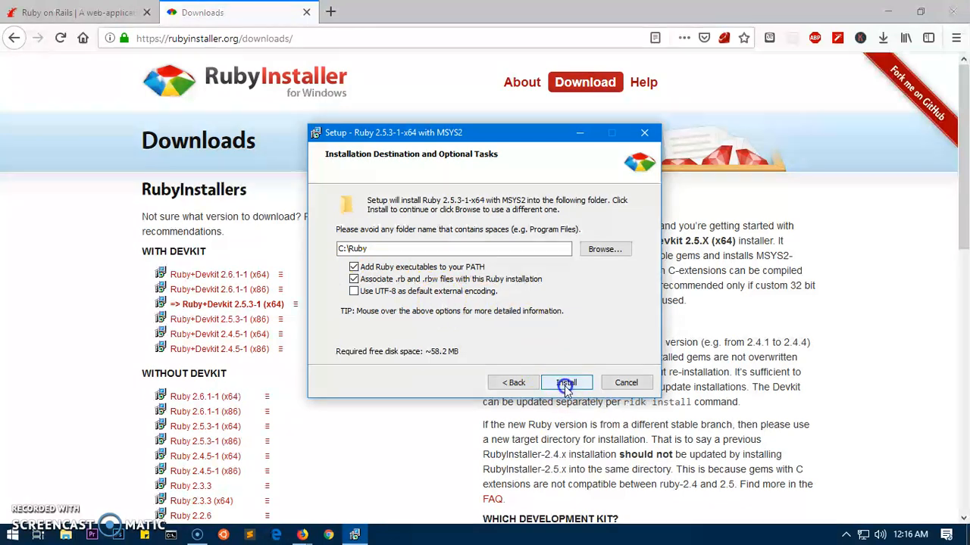
{"action": "left_click", "coordinate": [564, 382]}
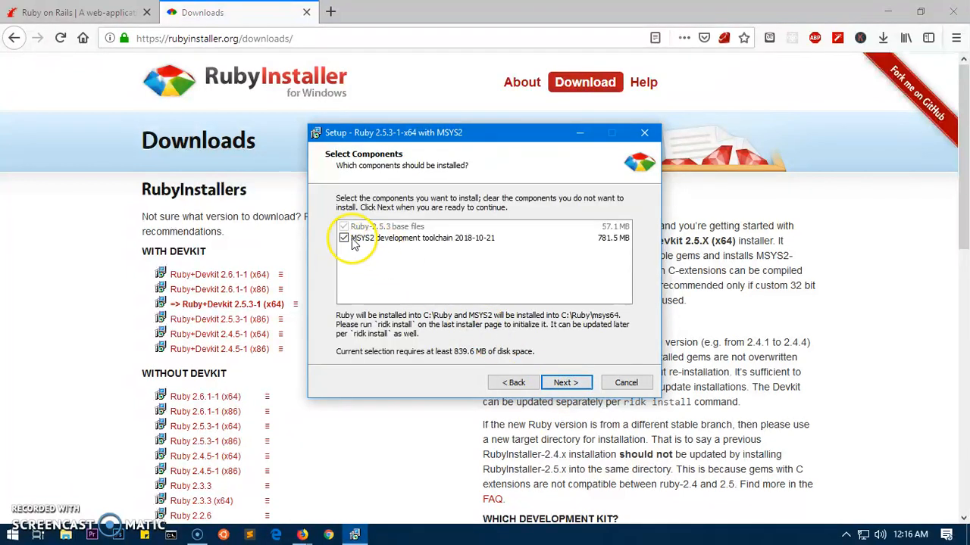
{"action": "mouse_move", "coordinate": [442, 242]}
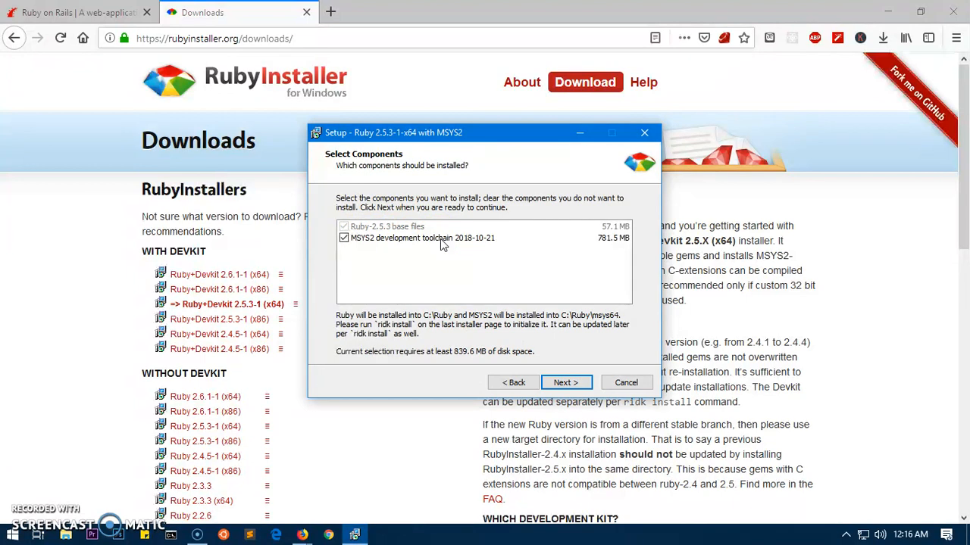
{"action": "mouse_move", "coordinate": [568, 360]}
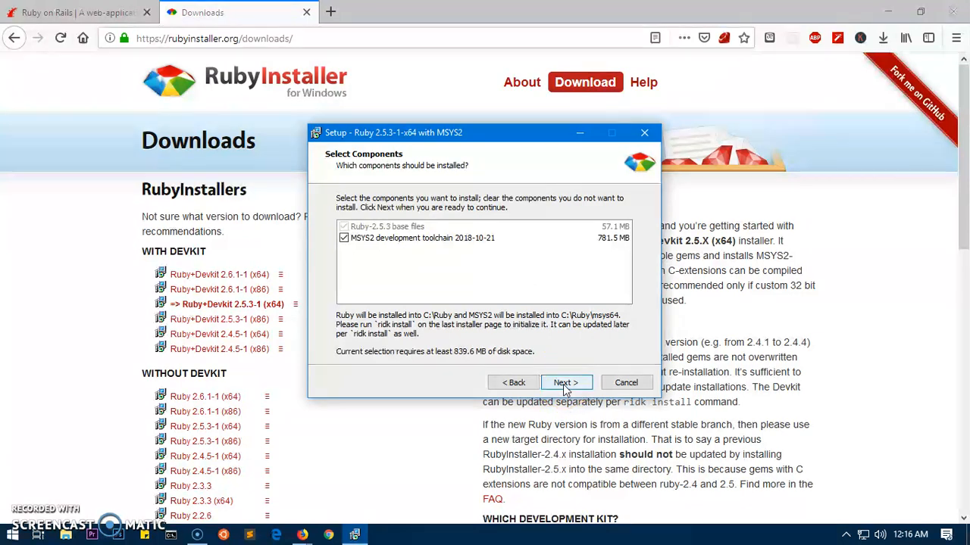
- Install Ruby 2.5.3-1-x64 with MSYS2, keeping 'Run ridk install' checked
{"action": "left_click", "coordinate": [565, 381]}
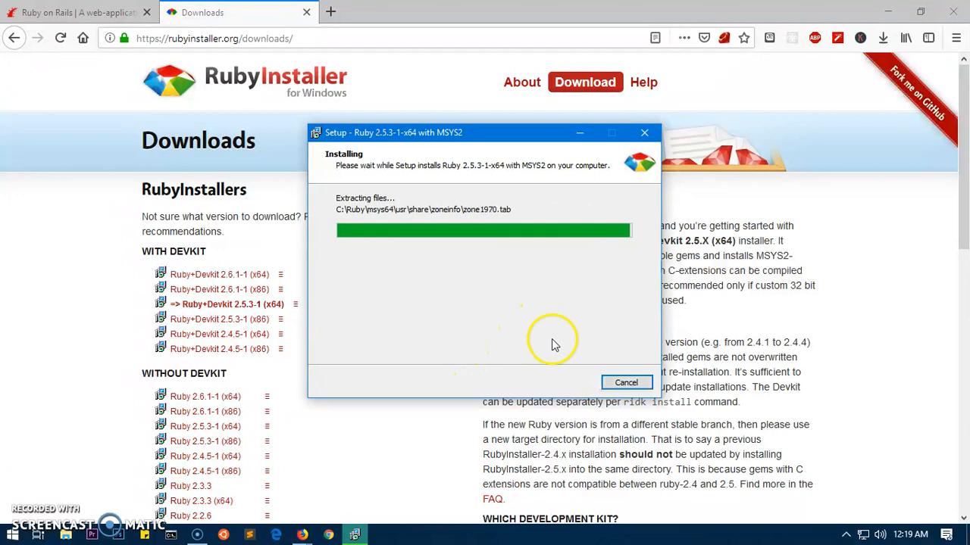
{"action": "mouse_move", "coordinate": [476, 326]}
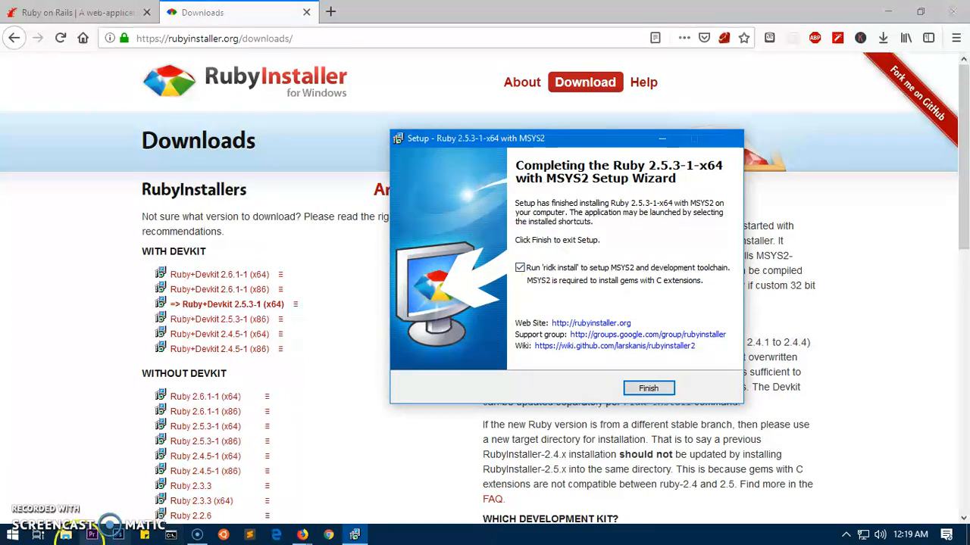
{"action": "mouse_move", "coordinate": [297, 515]}
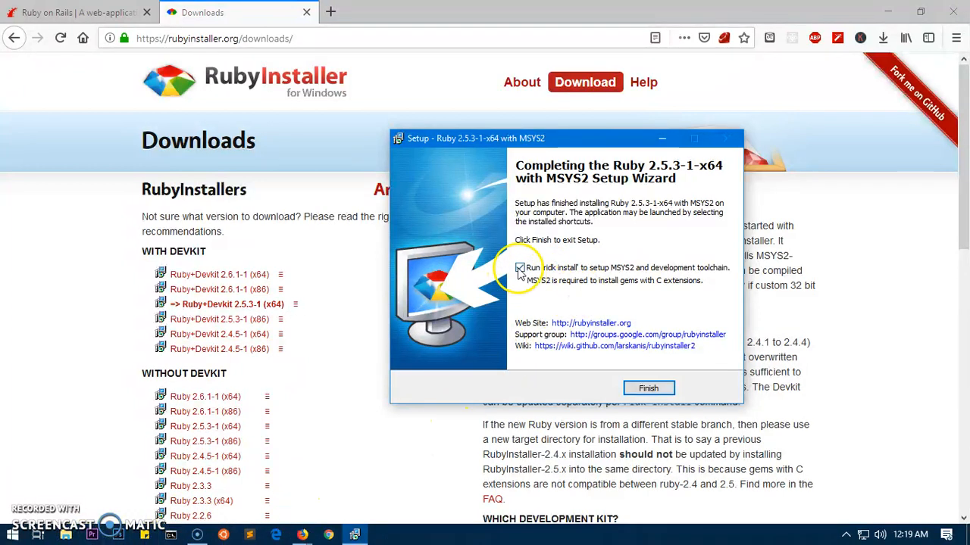
{"action": "left_click", "coordinate": [521, 266]}
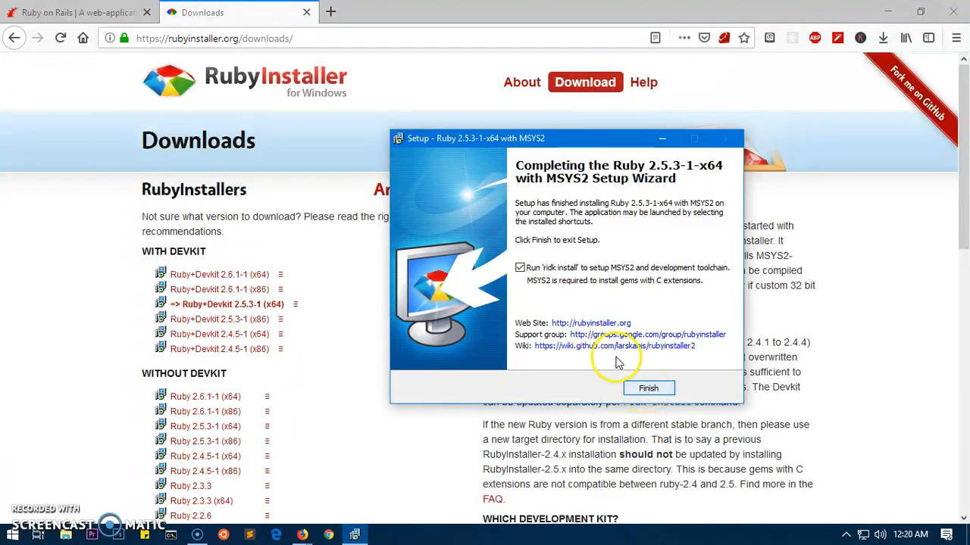
- Finish setup and let ridk install components 1,2,3: MSYS2 base, system update and MINGW toolchain
{"action": "left_click", "coordinate": [648, 388]}
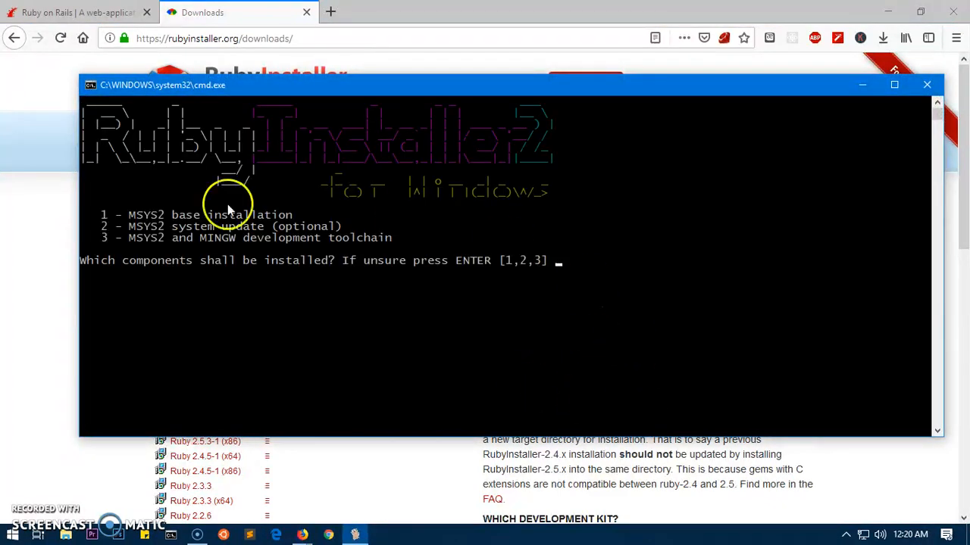
{"action": "mouse_move", "coordinate": [549, 149]}
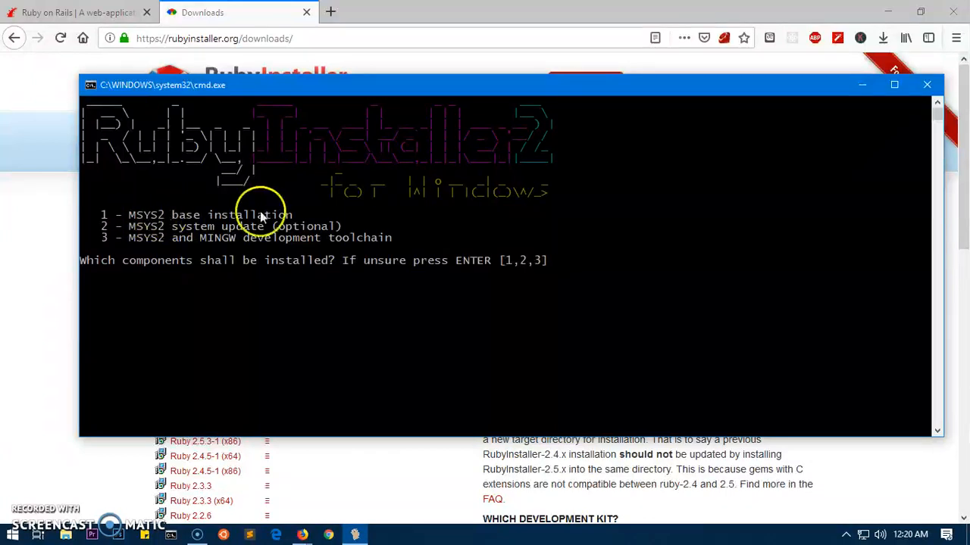
{"action": "mouse_move", "coordinate": [124, 226]}
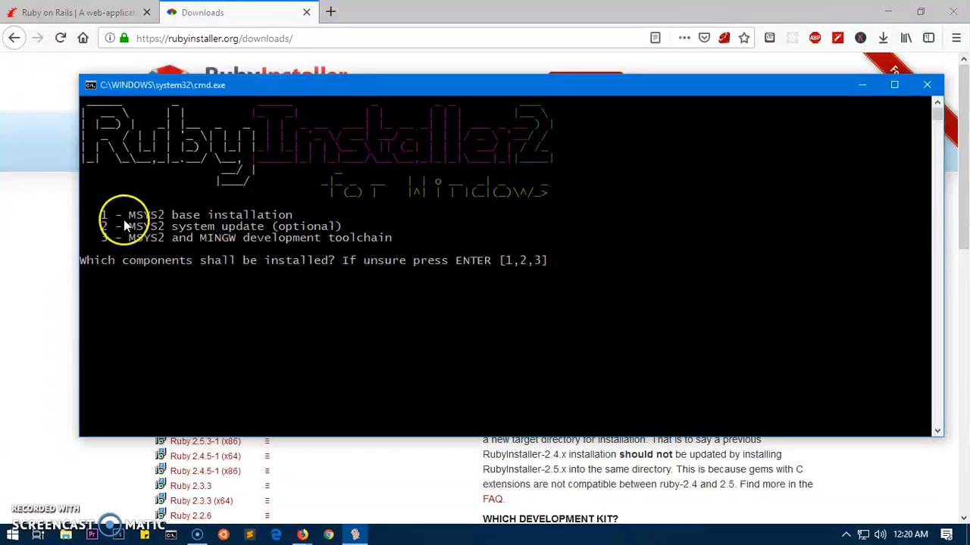
{"action": "mouse_move", "coordinate": [437, 261]}
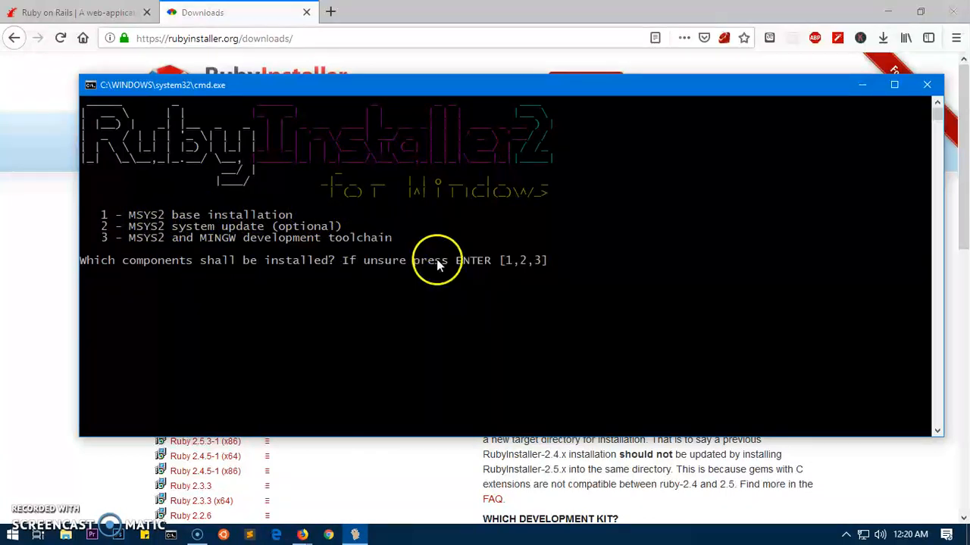
{"action": "mouse_move", "coordinate": [479, 266]}
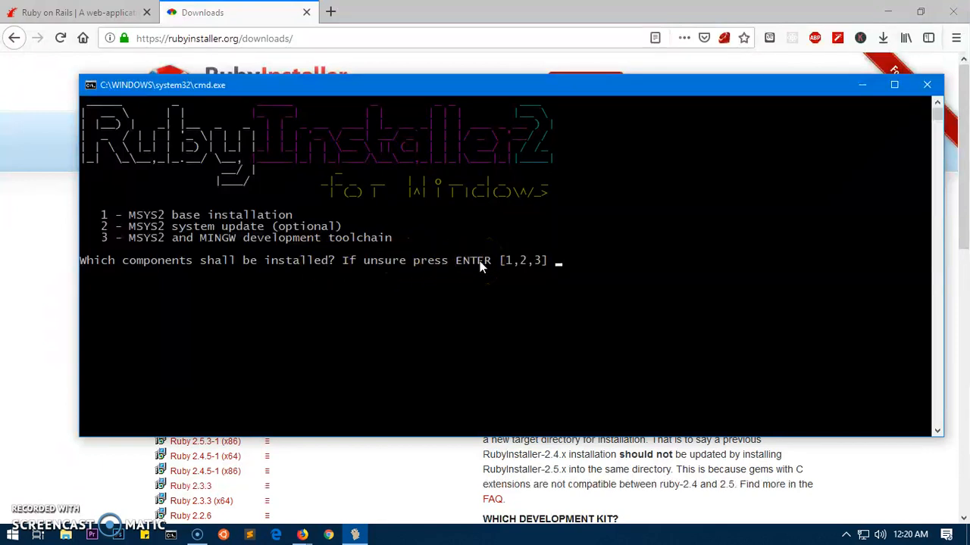
{"action": "key", "text": "enter"}
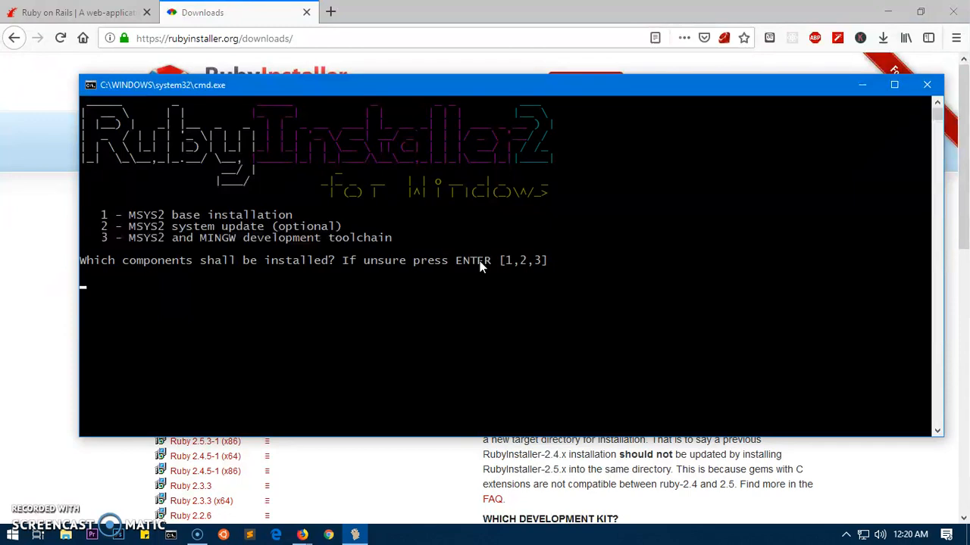
{"action": "key", "text": "enter"}
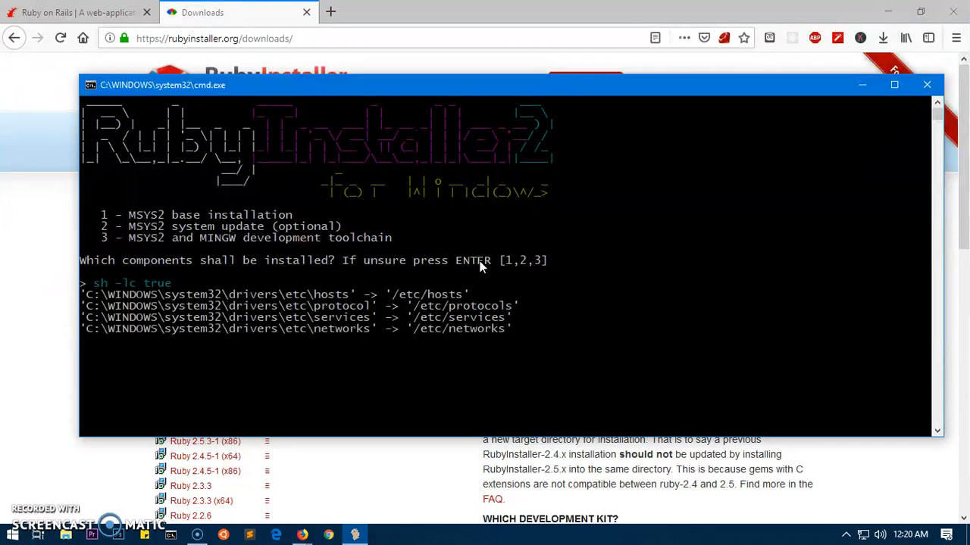
{"action": "key", "text": "enter"}
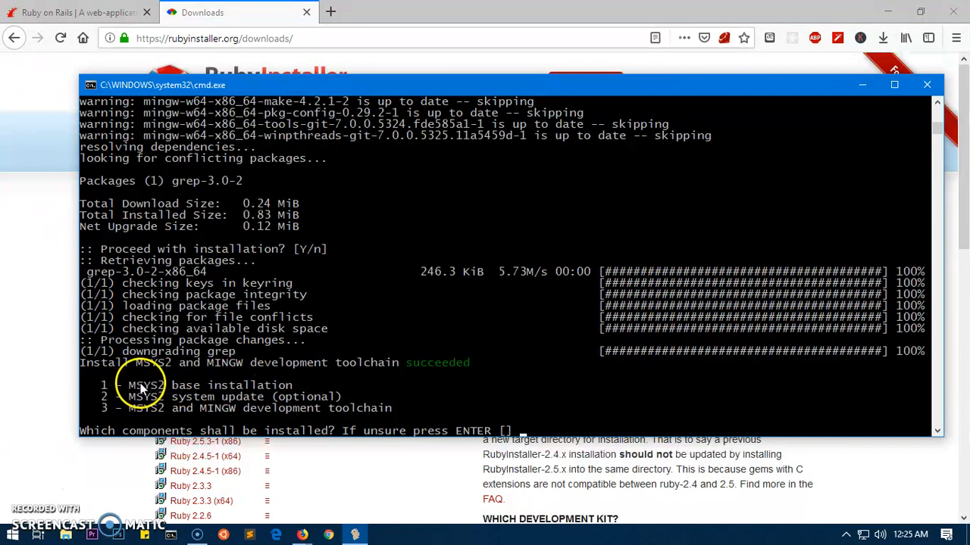
{"action": "mouse_move", "coordinate": [333, 397]}
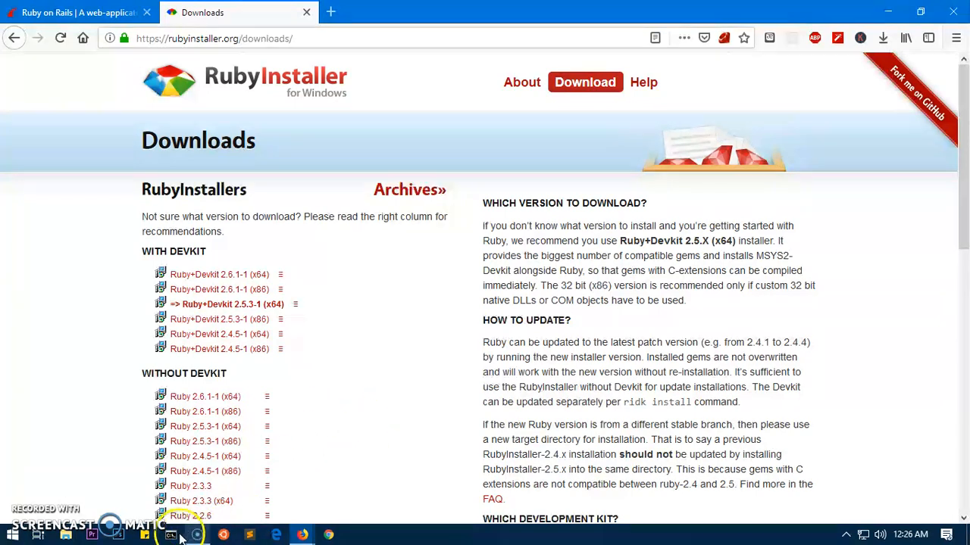
- In a new Command Prompt, run ruby --version (2.5.3p105) and gem list
{"action": "left_click", "coordinate": [171, 536]}
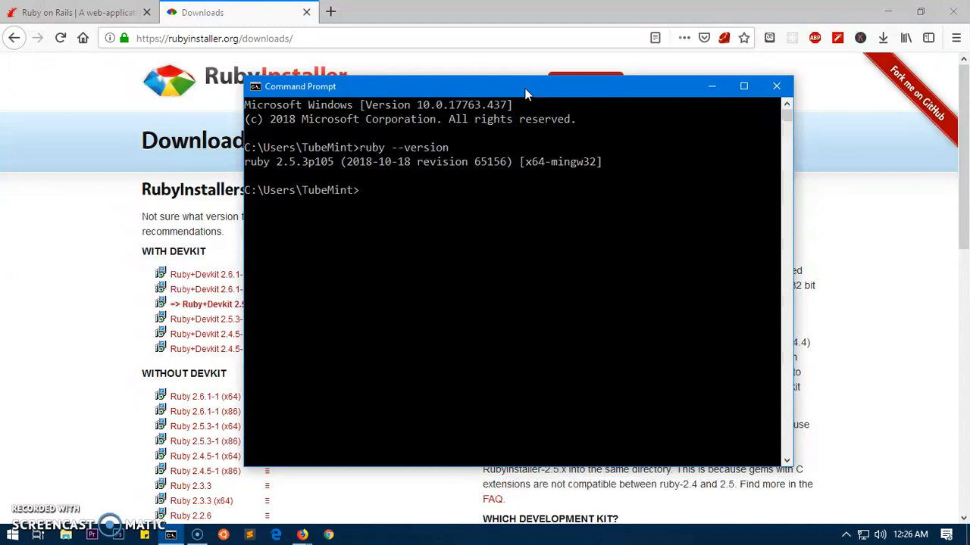
{"action": "type", "text": "ruby"}
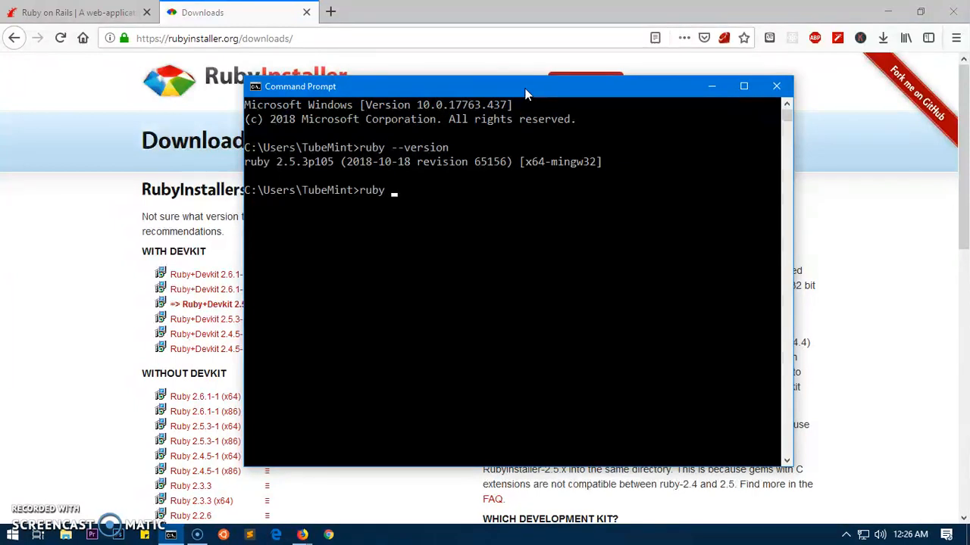
{"action": "type", "text": "list"}
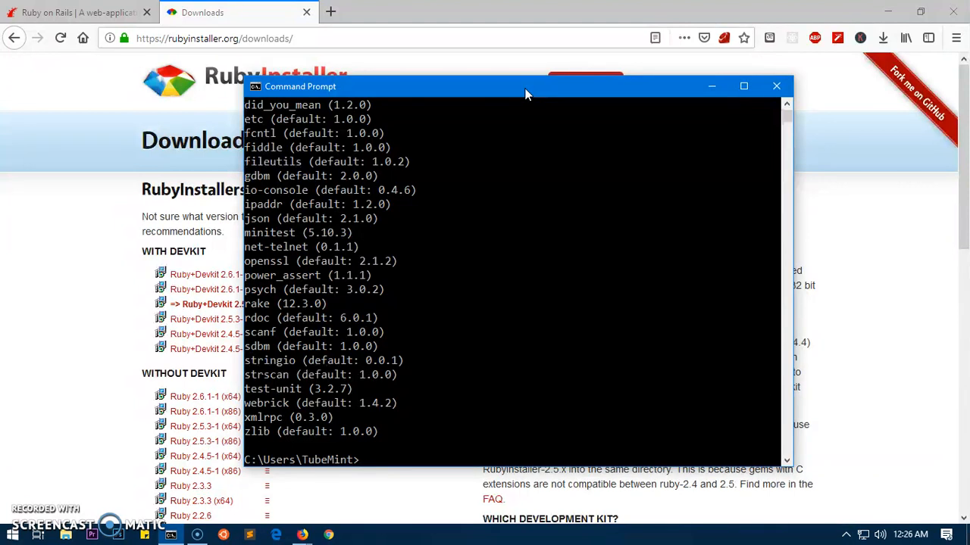
- Run gem install rails --no-document to install Rails 5.2.3 and its dependencies
{"action": "type", "text": "gem install rails"}
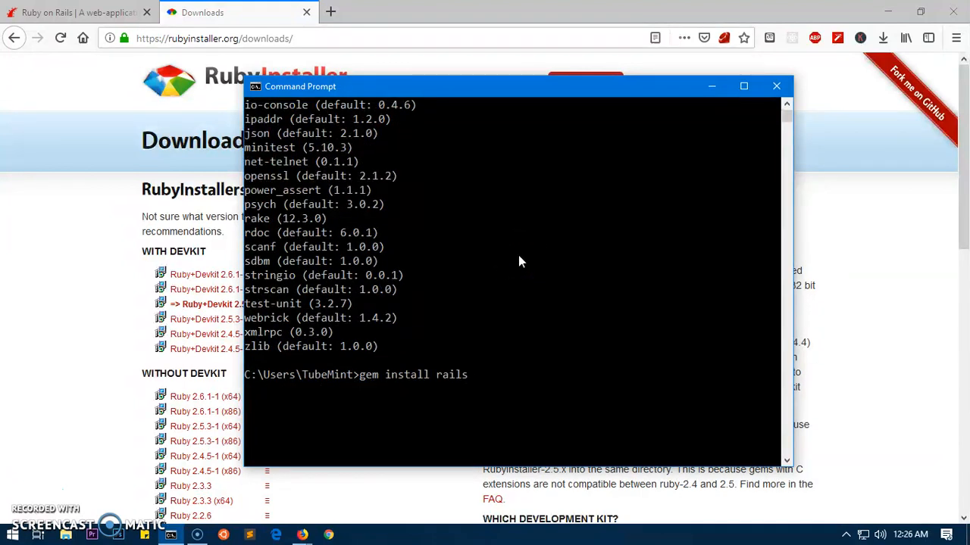
{"action": "type", "text": "--no"}
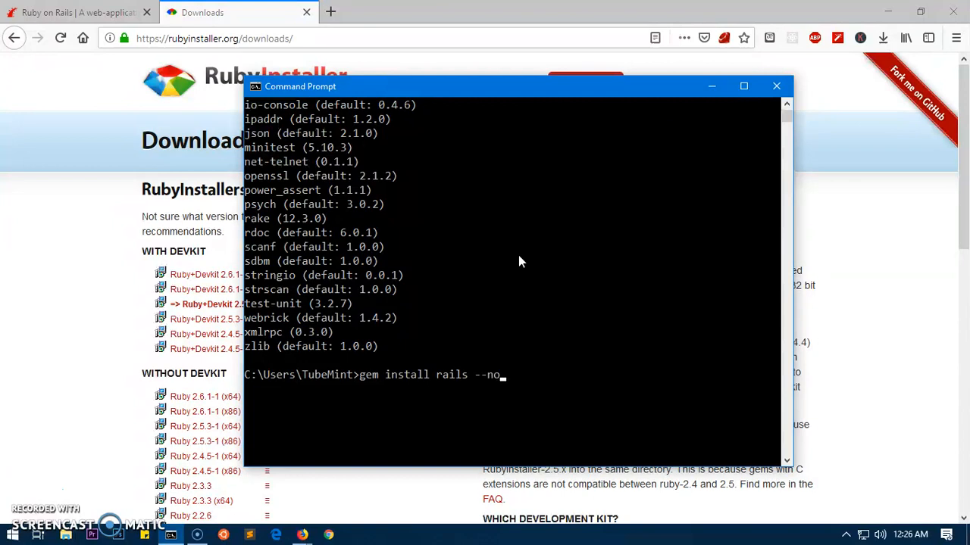
{"action": "type", "text": "d"}
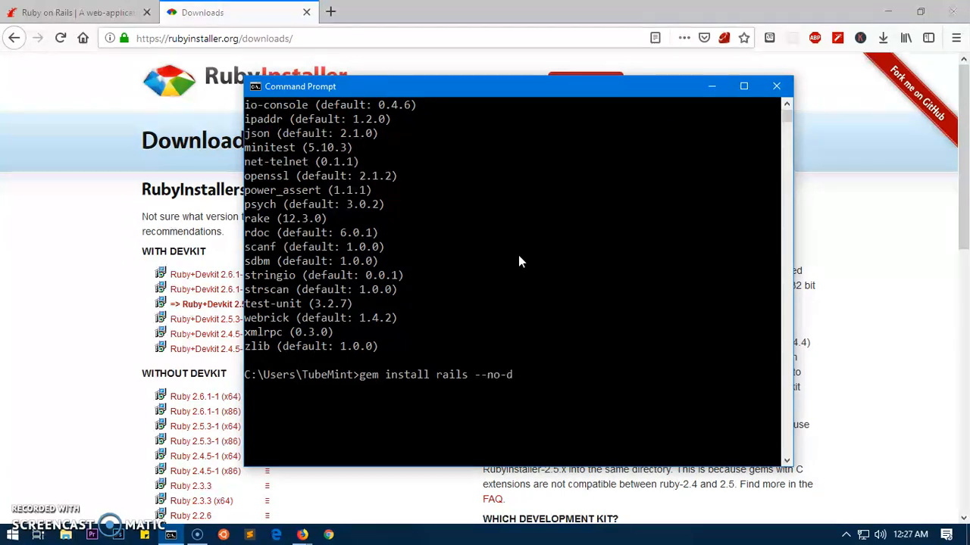
{"action": "type", "text": "ocument"}
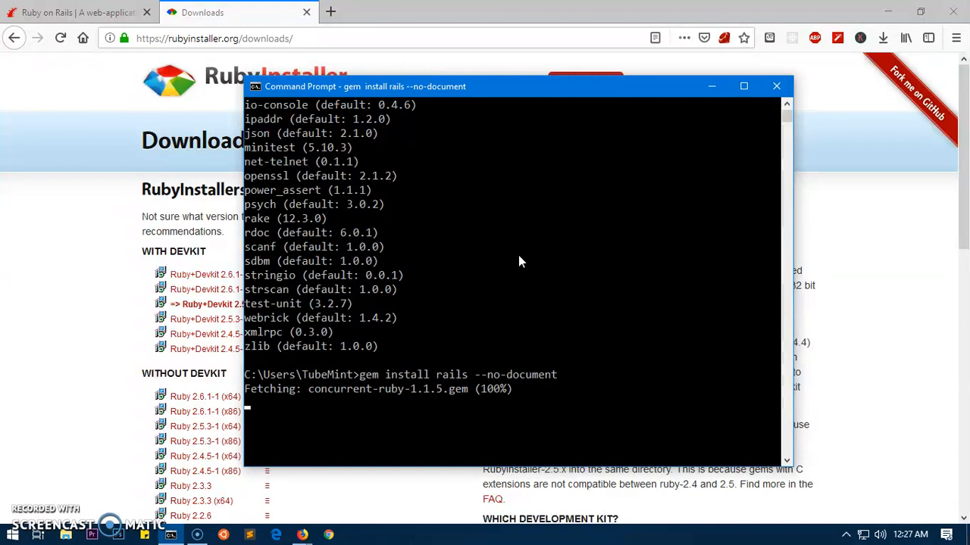
{"action": "mouse_move", "coordinate": [584, 417]}
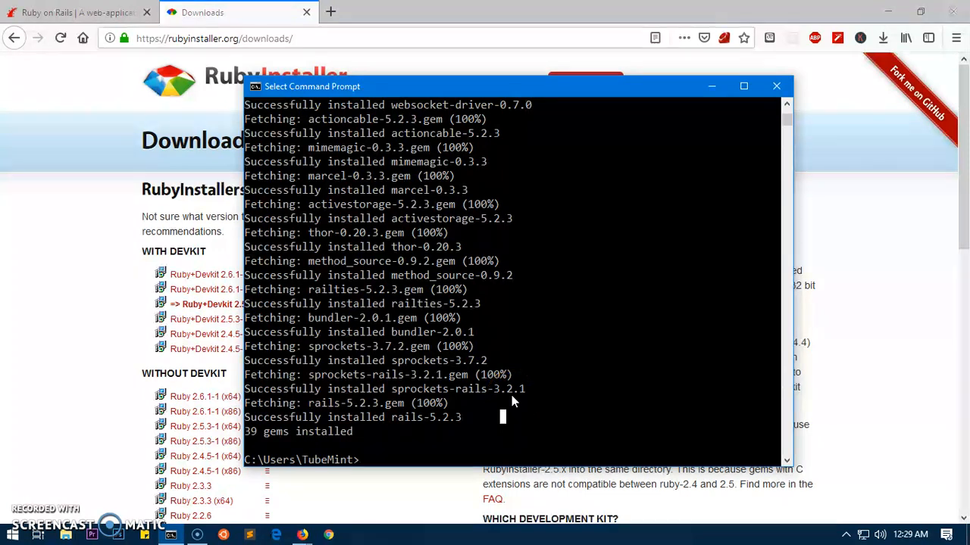
- Check versions: Ruby 2.5.3p105, Bundler 2.0.1 and Rails 5.2.3
{"action": "type", "text": "ruby"}
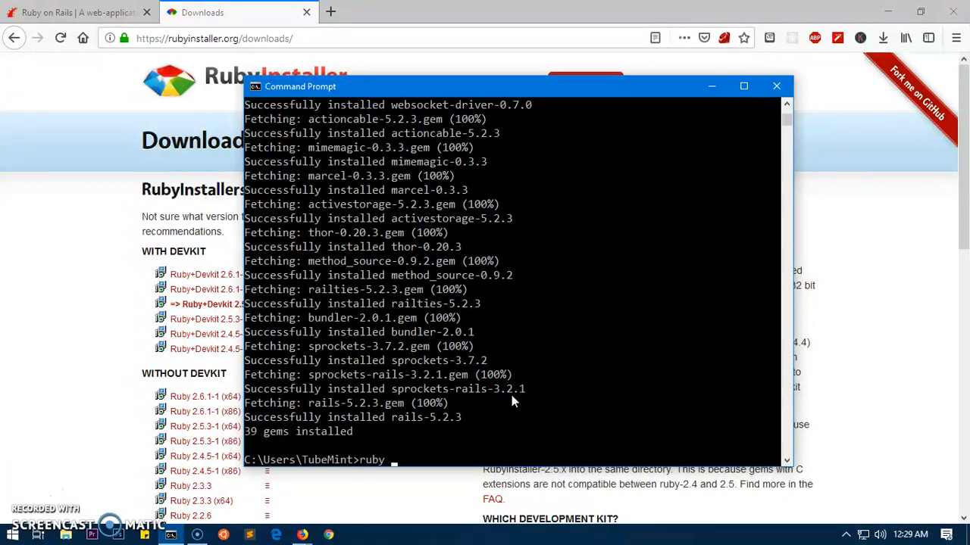
{"action": "type", "text": "--version"}
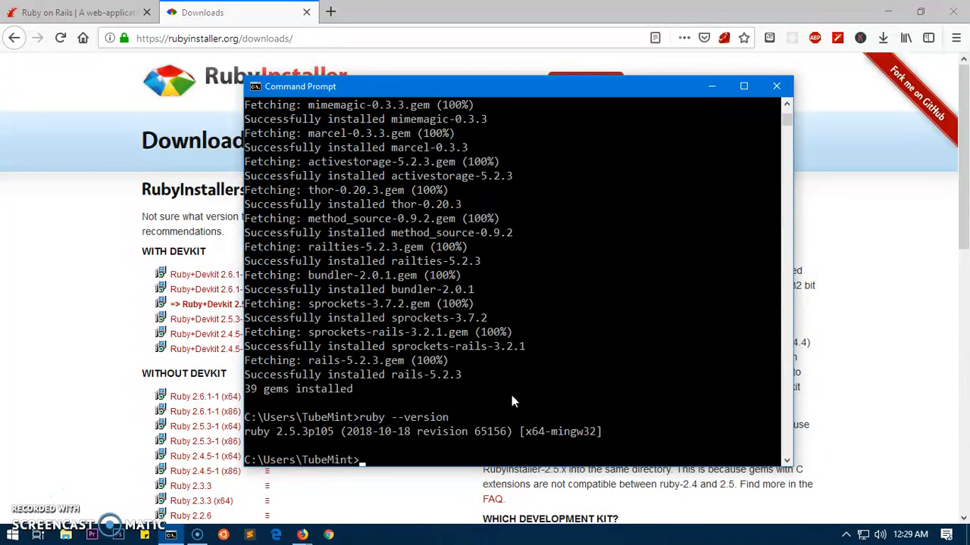
{"action": "type", "text": "bundler --version"}
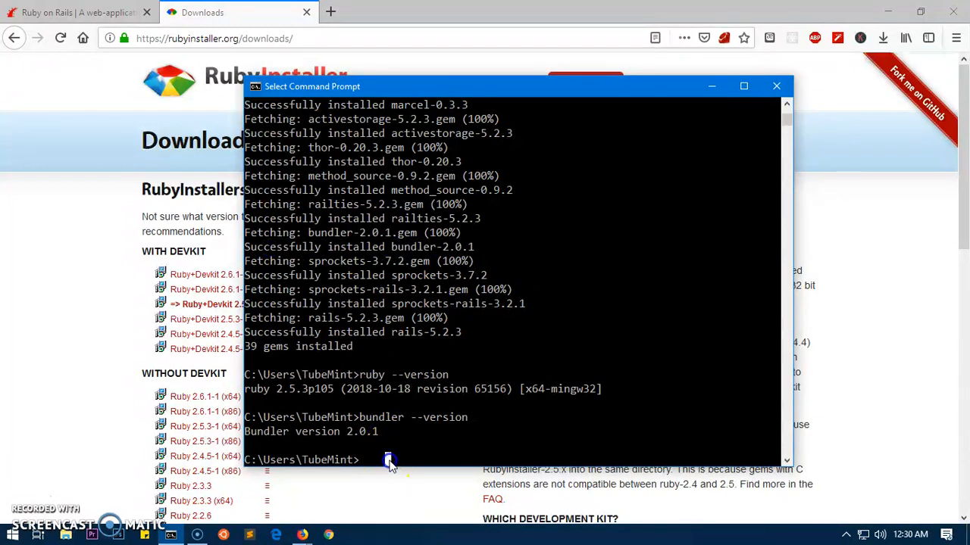
{"action": "type", "text": "rails"}
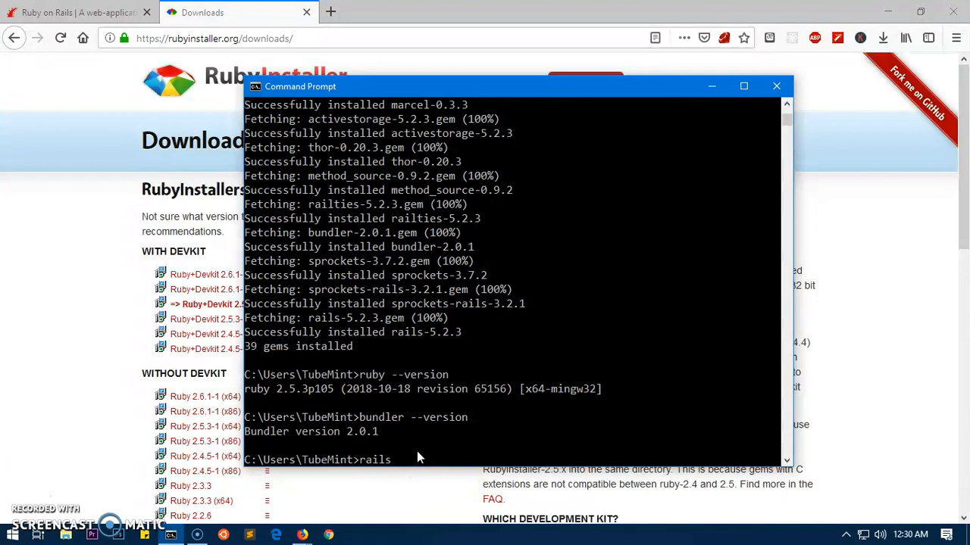
{"action": "type", "text": "--version"}
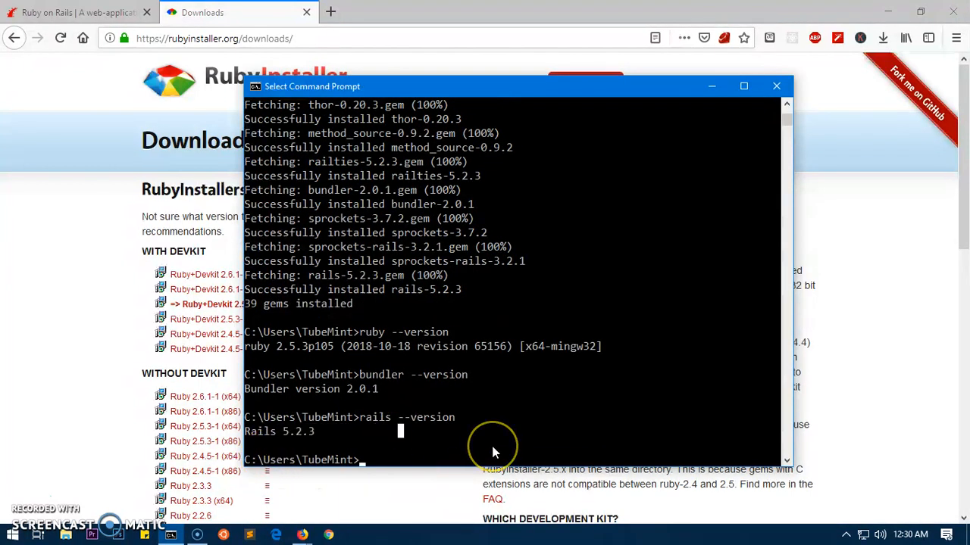
{"action": "mouse_move", "coordinate": [473, 443]}
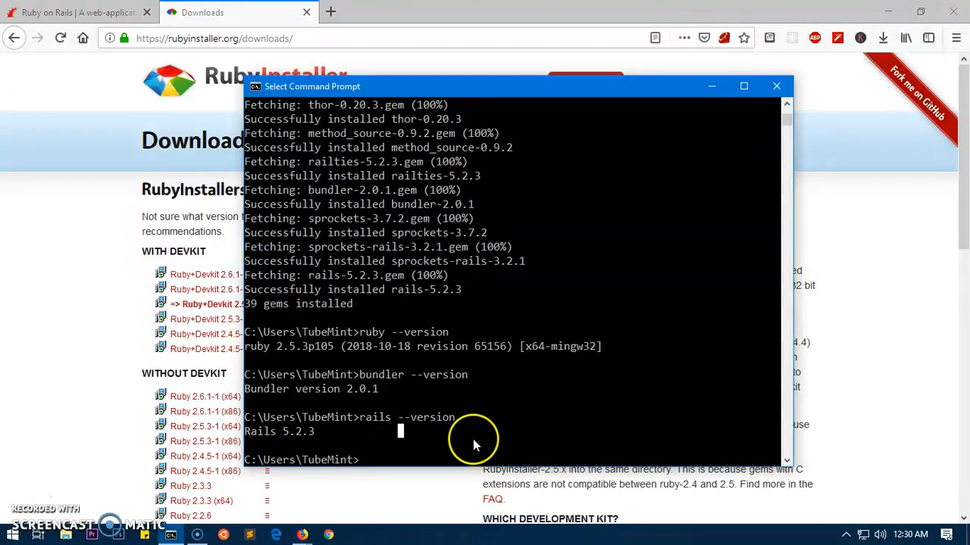
{"action": "scroll", "scroll_direction": "down", "scroll_amount": 3}
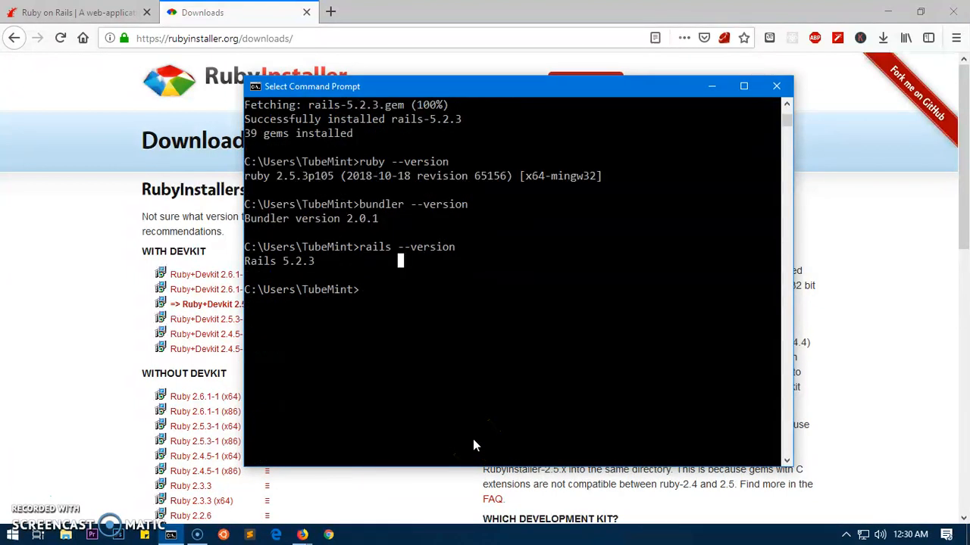
- Create a rubyBox folder on the Desktop and change into it
{"action": "type", "text": "cd De"}
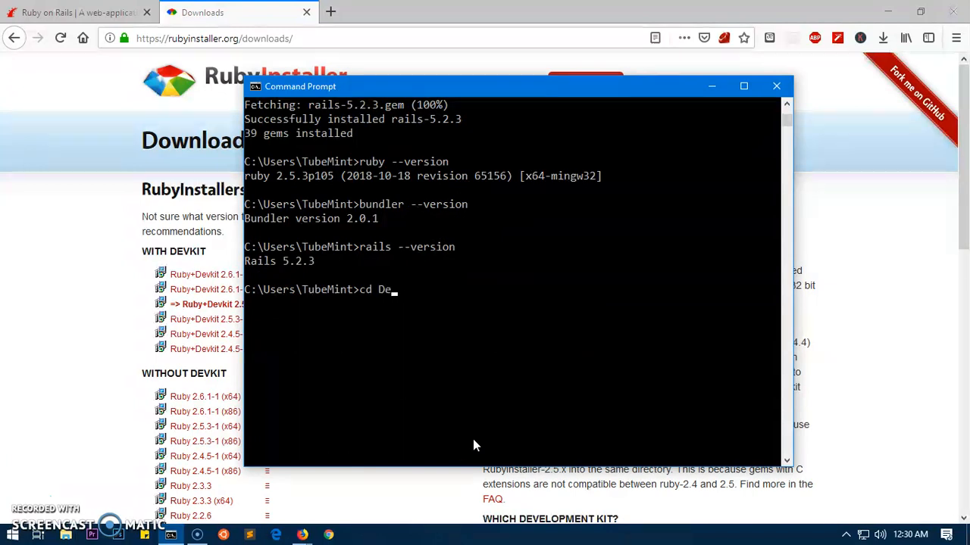
{"action": "type", "text": "sktop"}
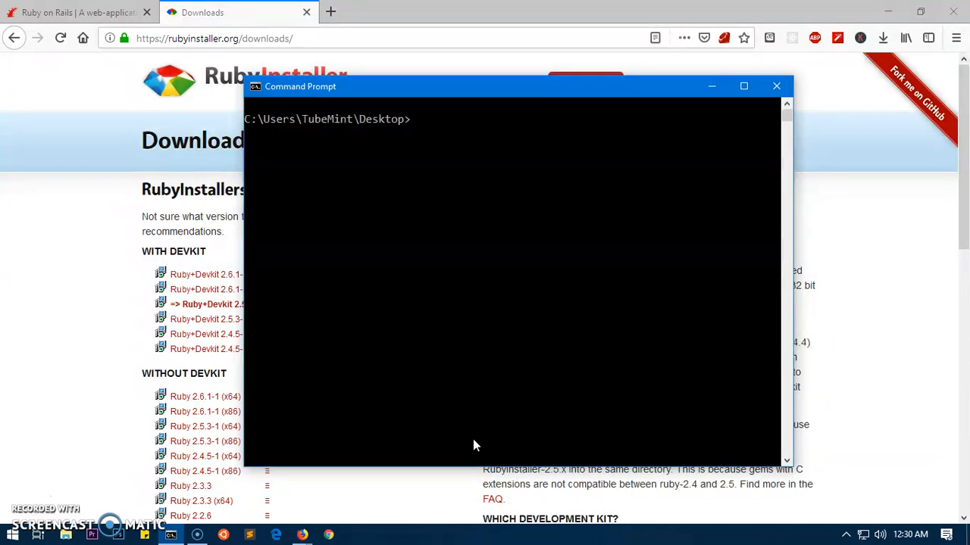
{"action": "type", "text": "mkdir"}
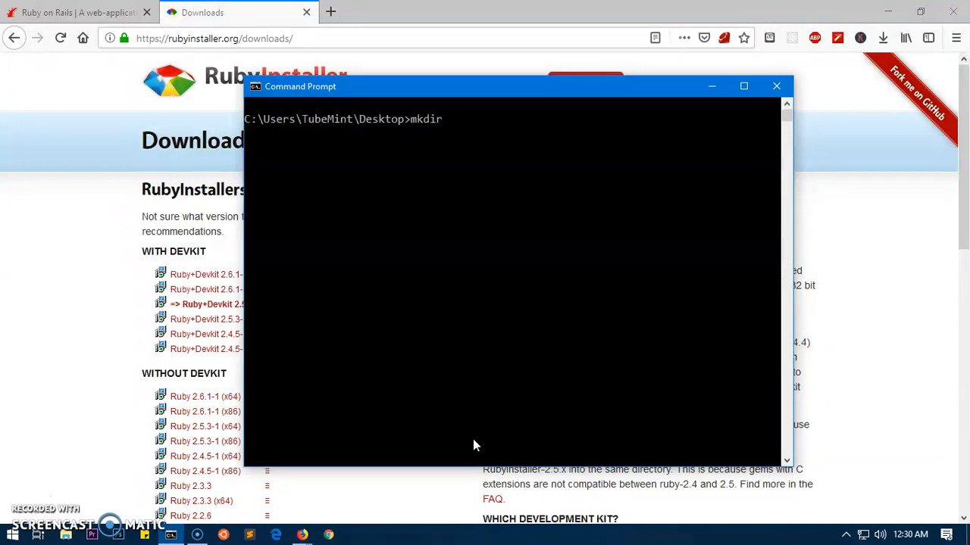
{"action": "type", "text": "rubyBox"}
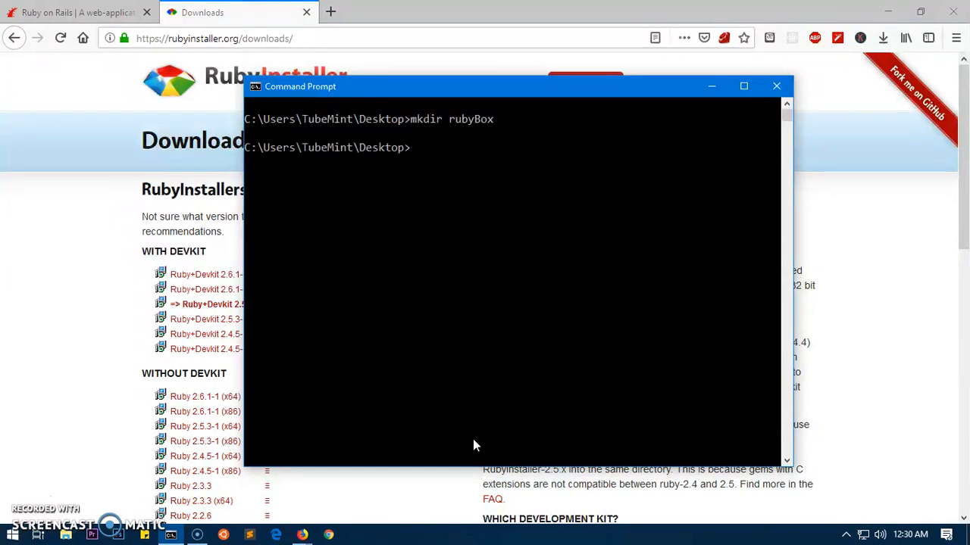
{"action": "type", "text": "cd rub"}
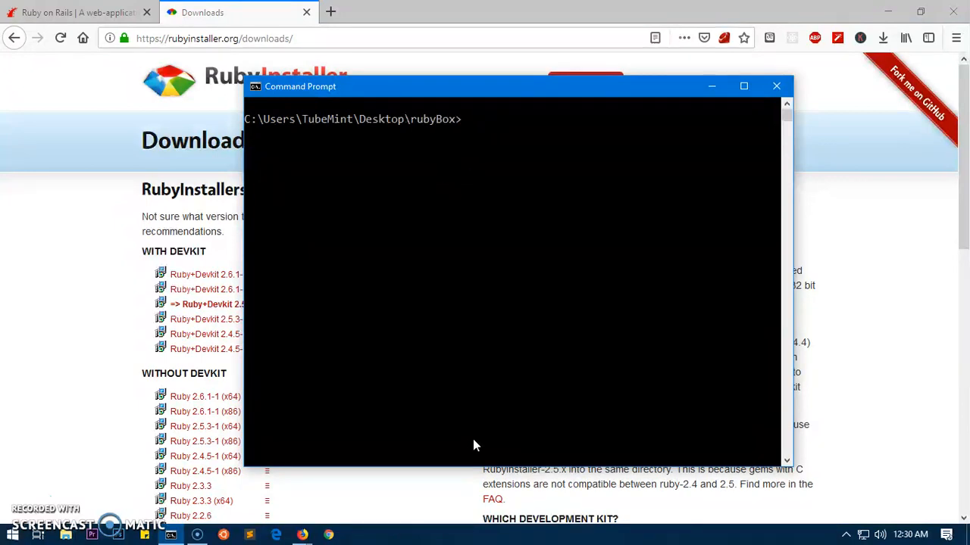
- Run rails new webapp, which fails installing sqlite3 1.4.0
{"action": "type", "text": "rails ne"}
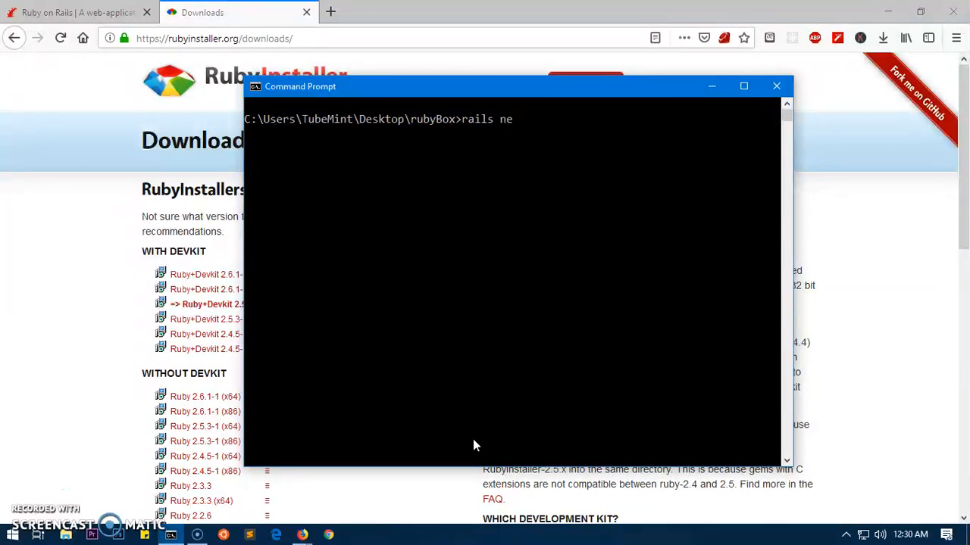
{"action": "type", "text": "w"}
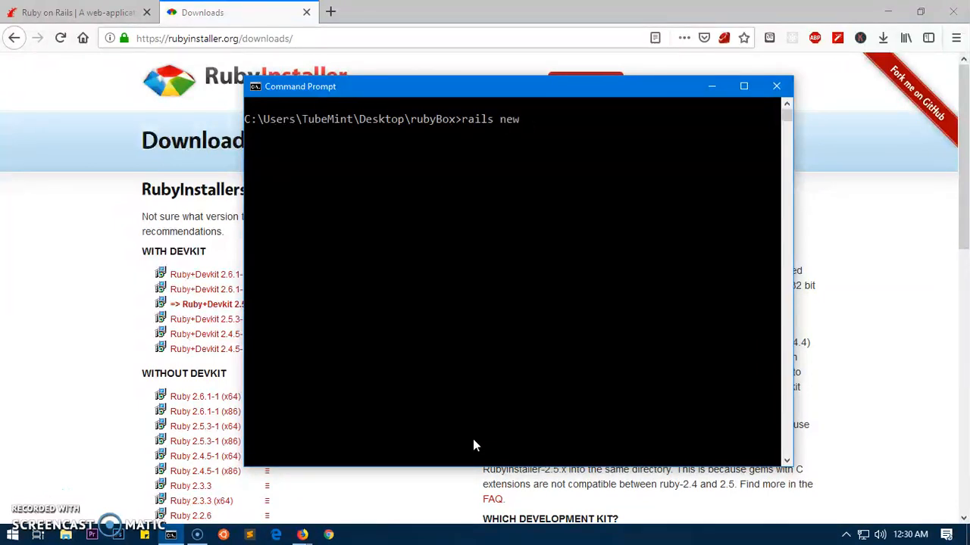
{"action": "type", "text": "web"}
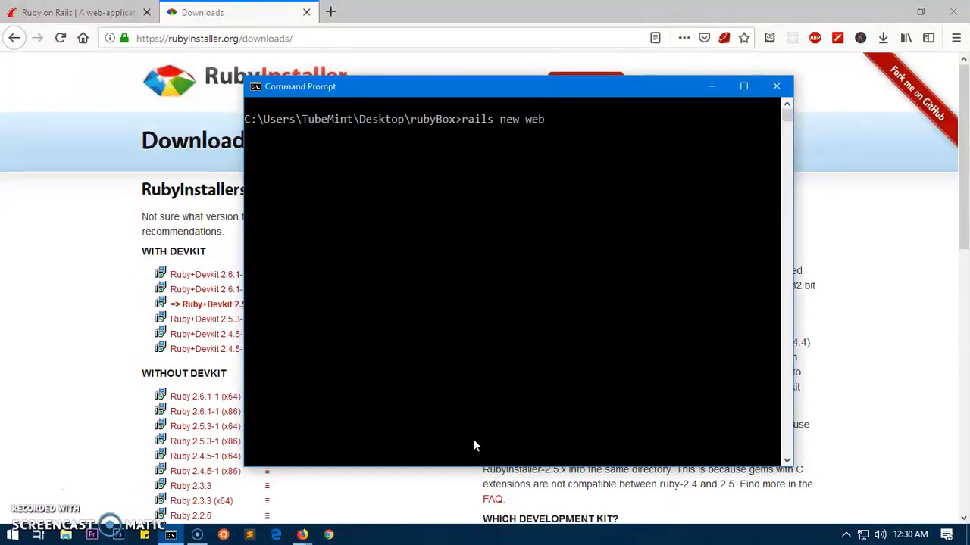
{"action": "type", "text": "app"}
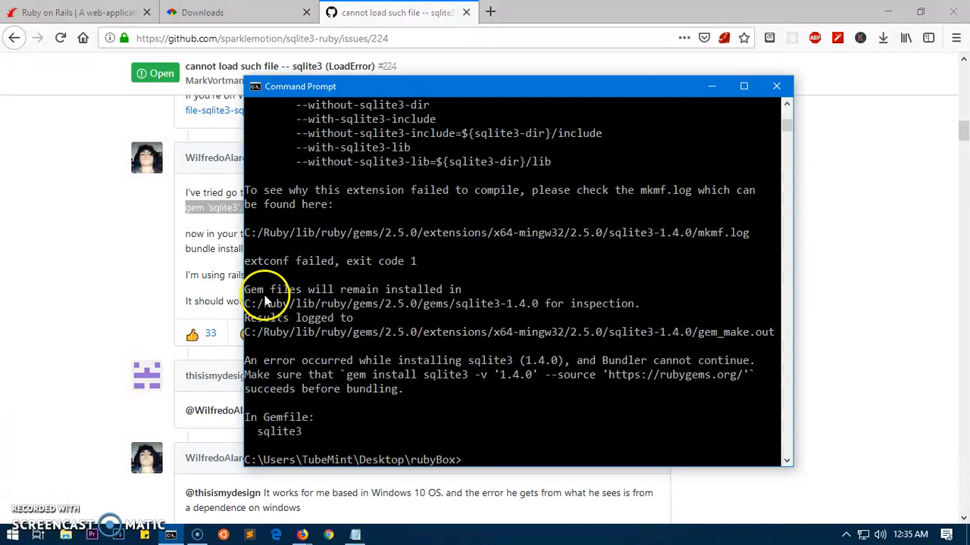
{"action": "mouse_move", "coordinate": [477, 345]}
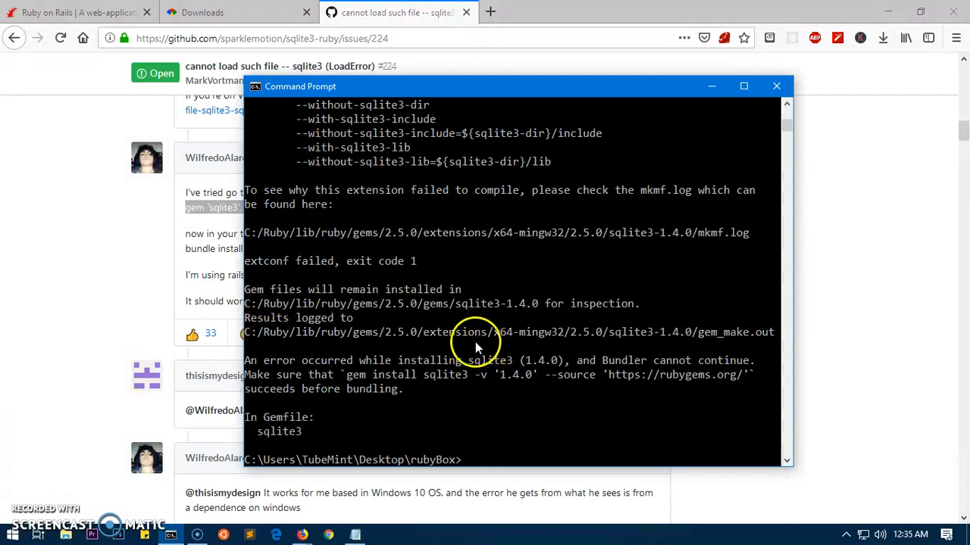
{"action": "mouse_move", "coordinate": [500, 318]}
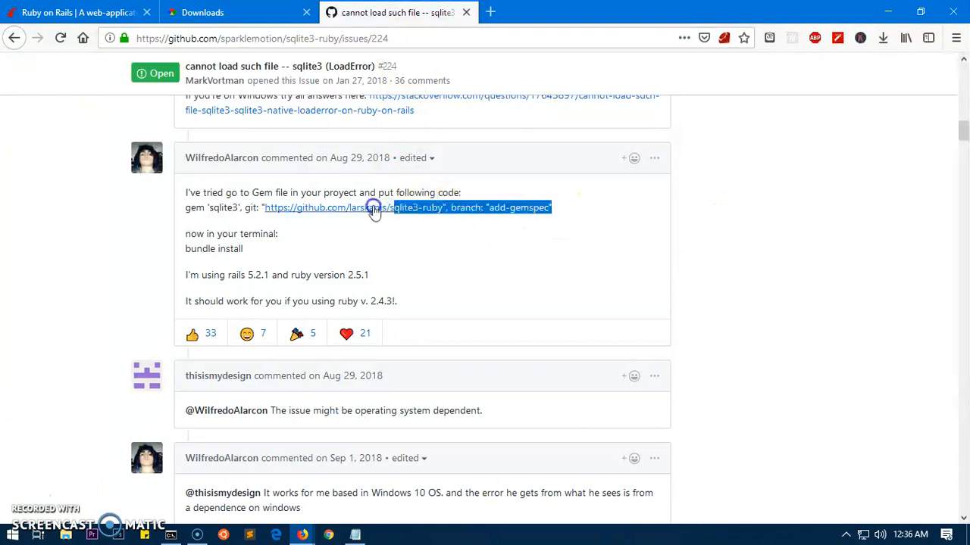
- Copy the suggested sqlite3 Gemfile line and read the reply about removing the original sqlite3 gem
{"action": "right_click", "coordinate": [366, 207]}
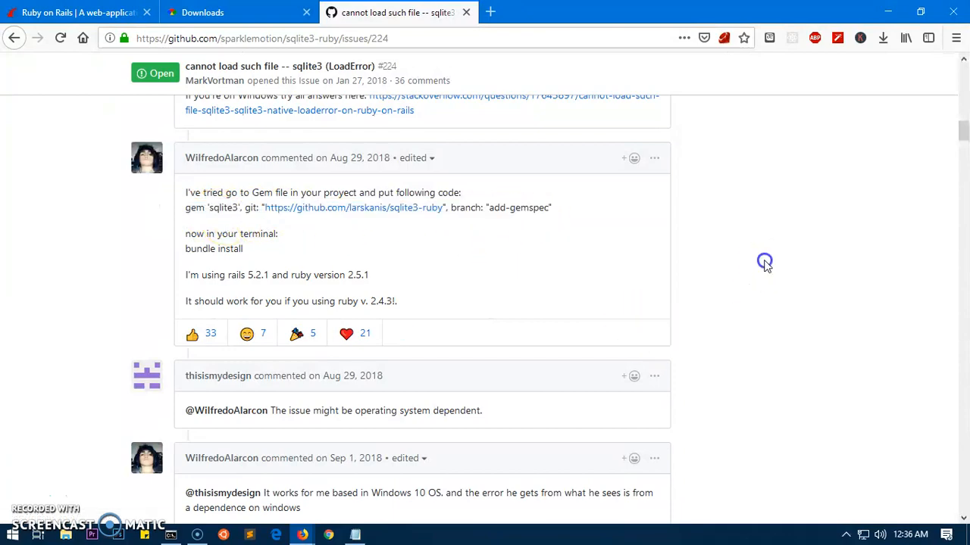
{"action": "scroll", "scroll_direction": "down", "scroll_amount": 3}
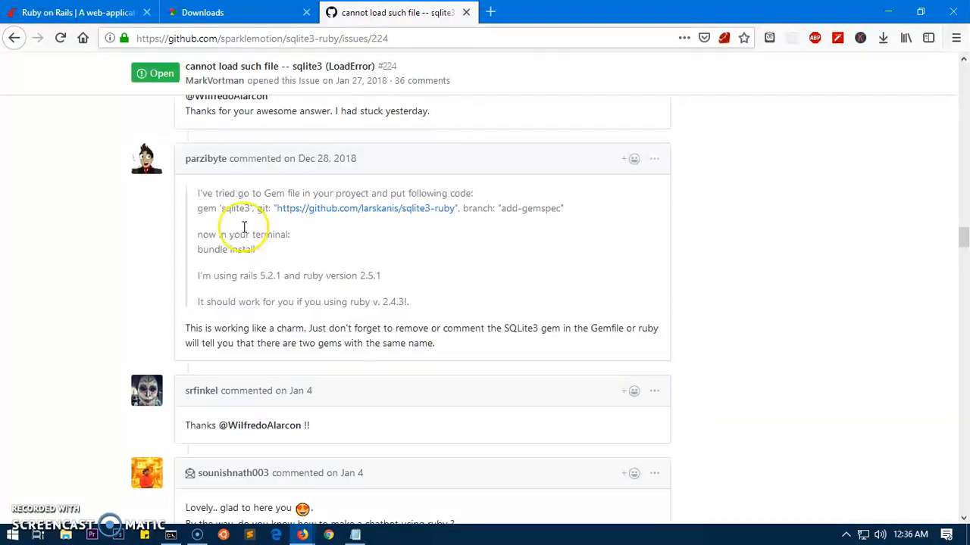
{"action": "mouse_move", "coordinate": [530, 488]}
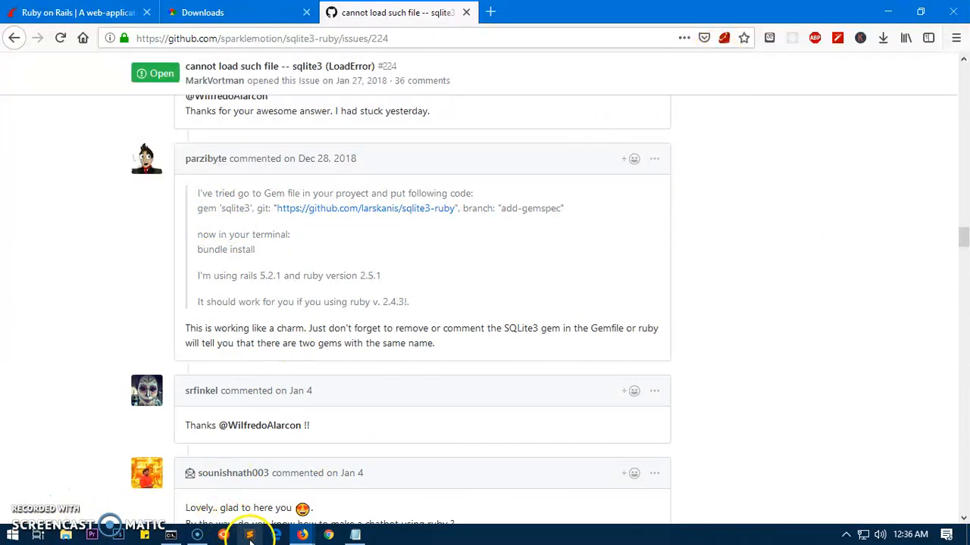
- Add Desktop\rubyBox as the project folder and expand webapp to show its files and Gemfile
{"action": "left_click", "coordinate": [250, 535]}
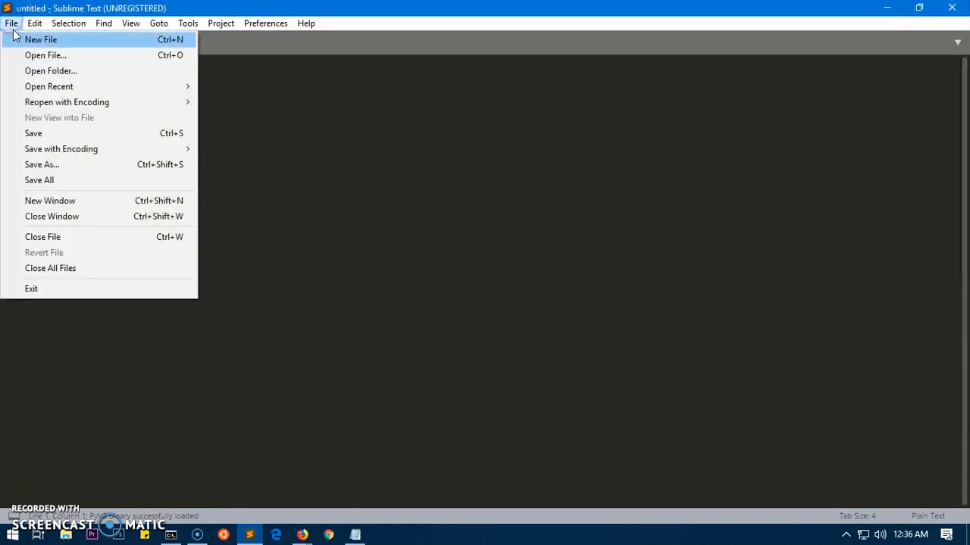
{"action": "left_click", "coordinate": [51, 71]}
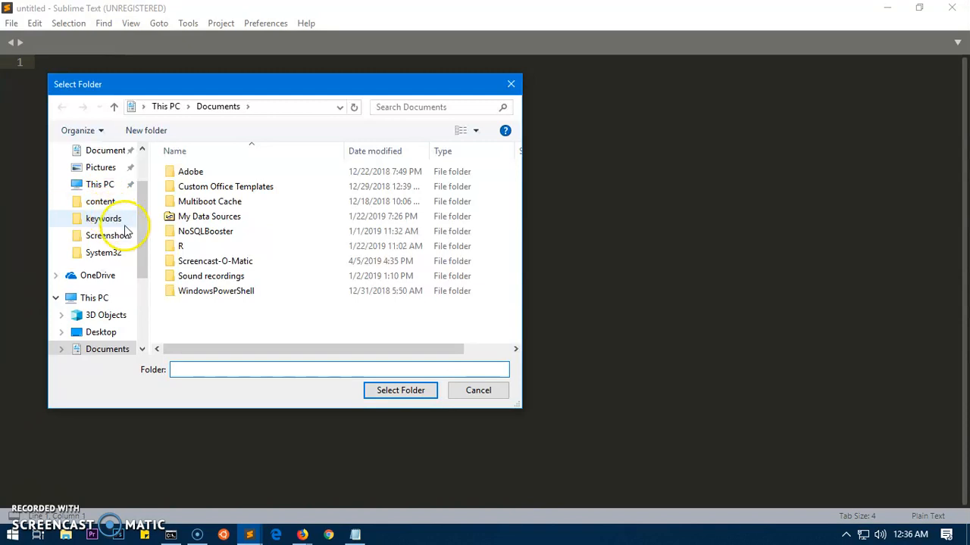
{"action": "left_click", "coordinate": [100, 179]}
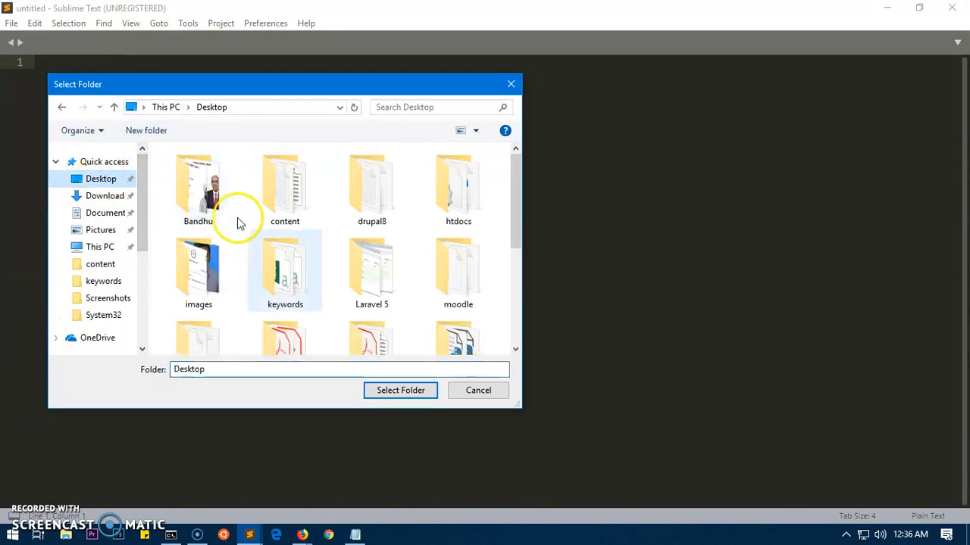
{"action": "scroll", "scroll_direction": "down", "scroll_amount": 3}
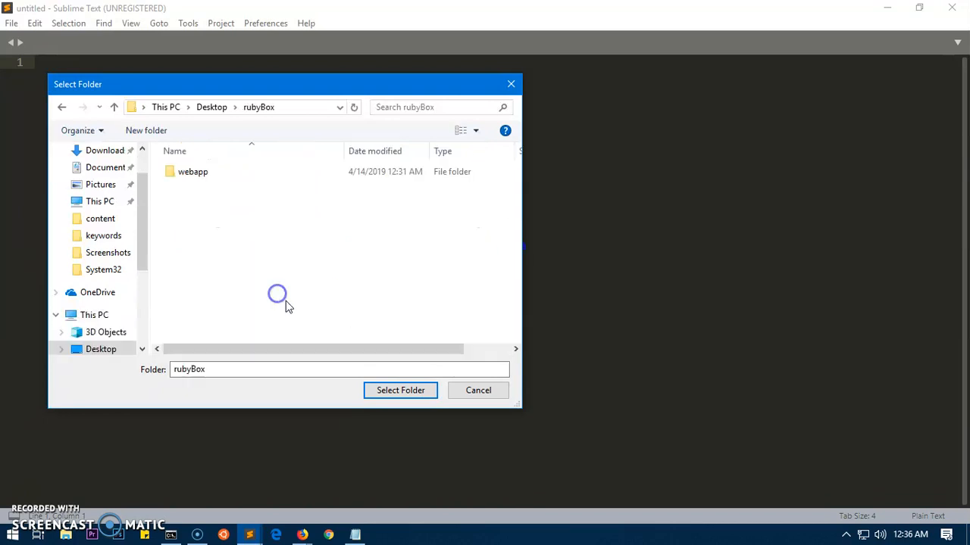
{"action": "left_click", "coordinate": [400, 391]}
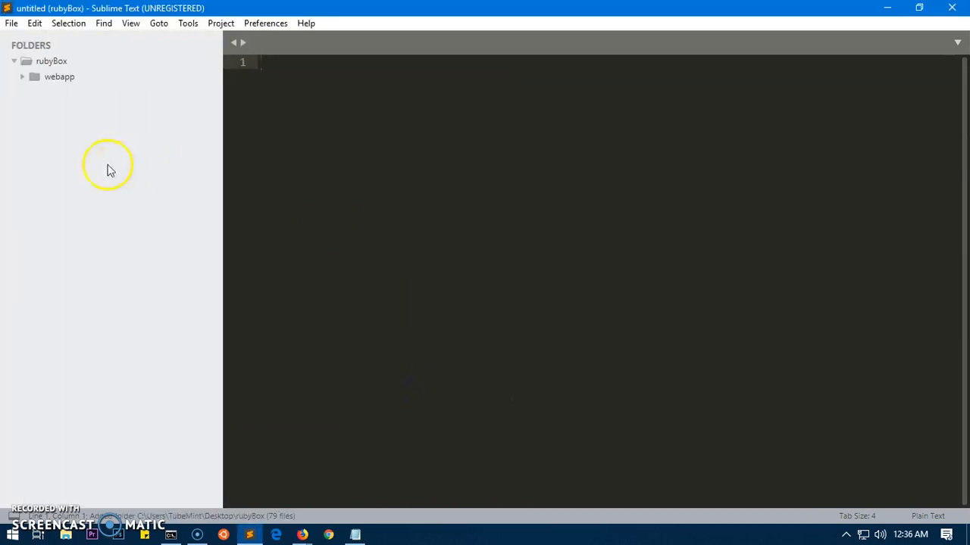
{"action": "left_click", "coordinate": [59, 76]}
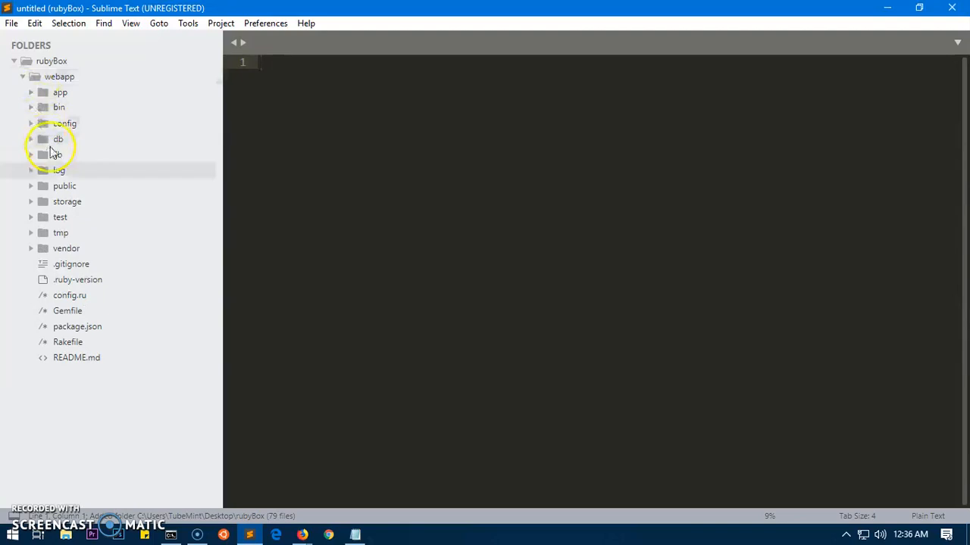
- Point the Gemfile's sqlite3 gem at github.com/larskanis/sqlite3-ruby, branch add-gemspec, and save
{"action": "double_click", "coordinate": [66, 311]}
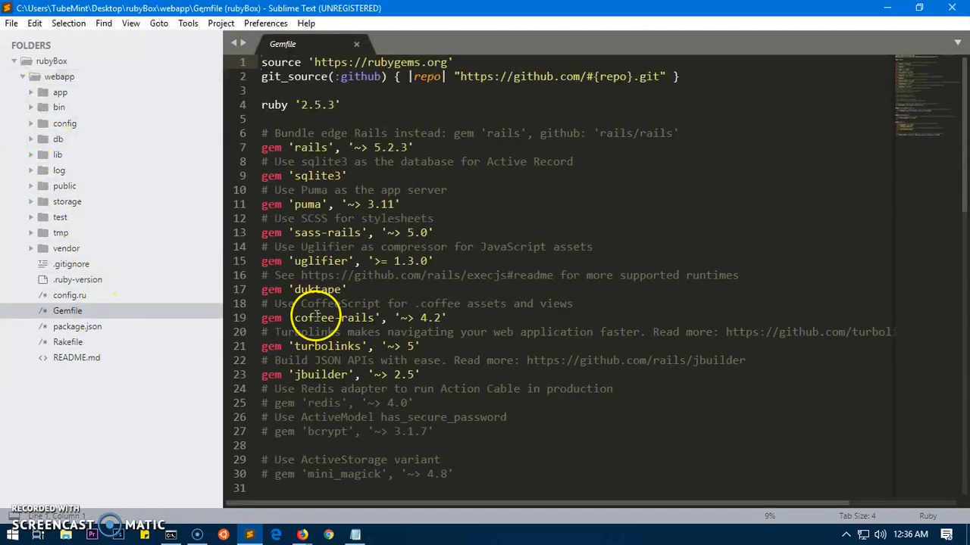
{"action": "mouse_move", "coordinate": [503, 276]}
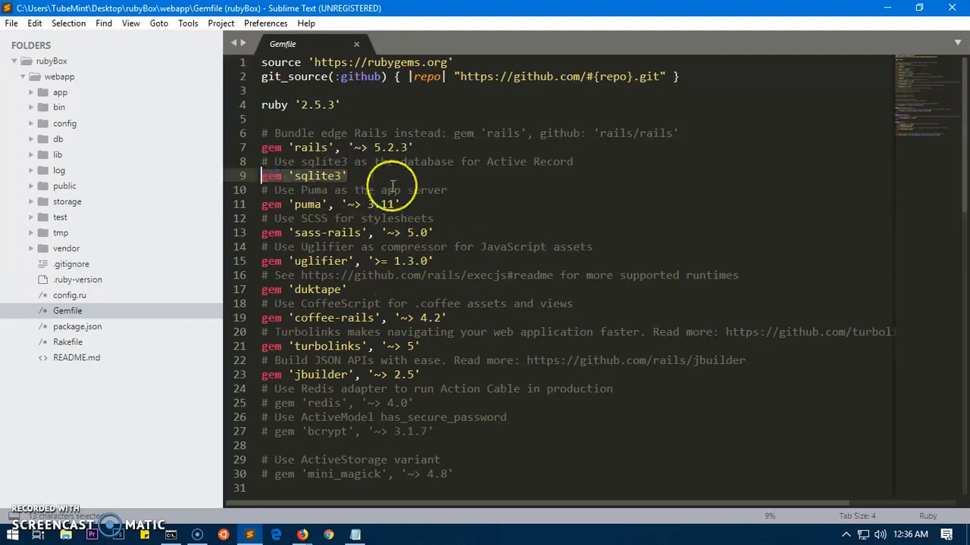
{"action": "type", "text": ", git: \"https://github.com/larskanis/sqlite3-ruby\", branch: \"add-gemspec\""}
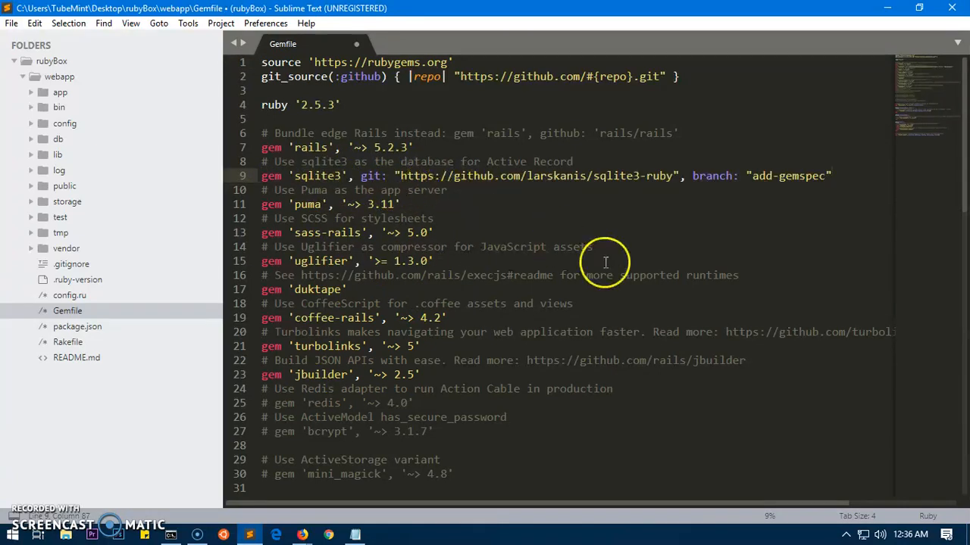
{"action": "mouse_move", "coordinate": [770, 252]}
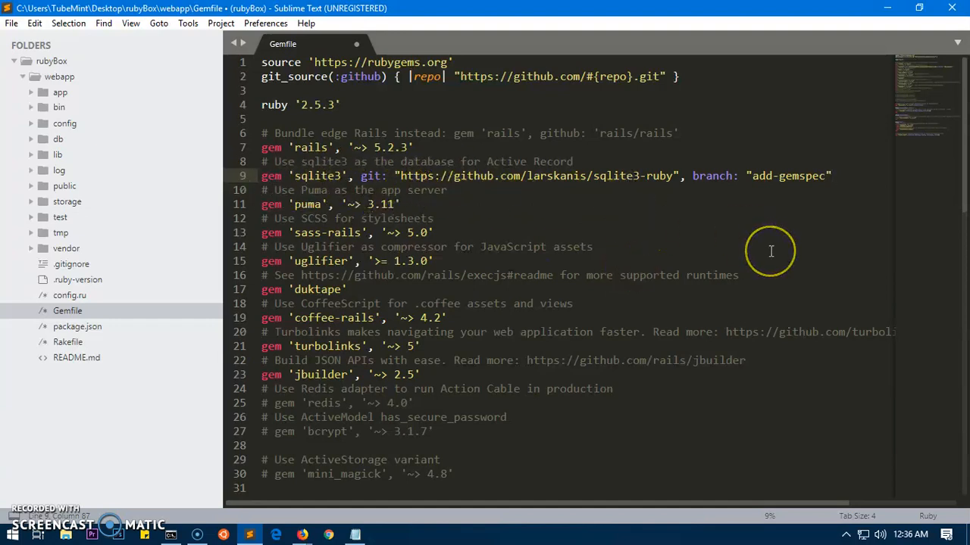
{"action": "key", "text": "ctrl+s"}
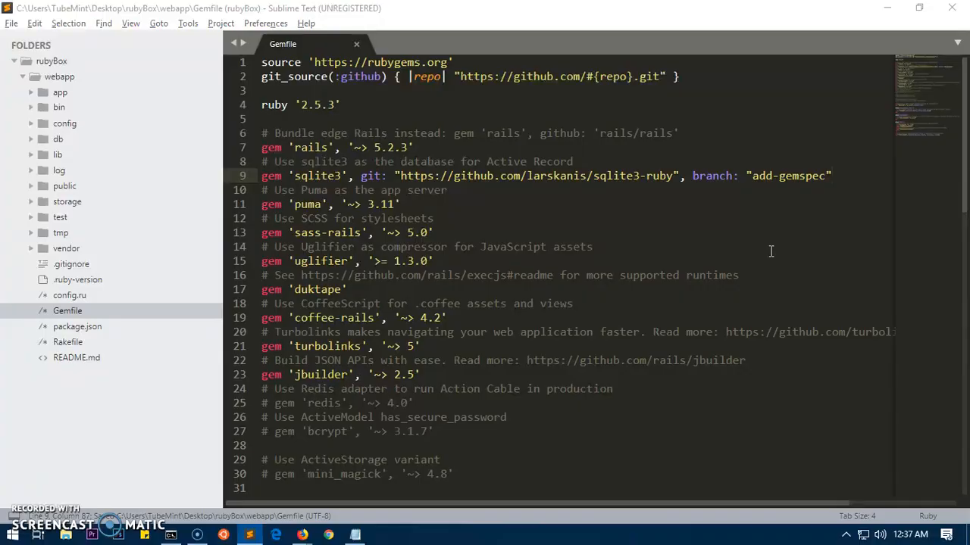
{"action": "left_click", "coordinate": [170, 536]}
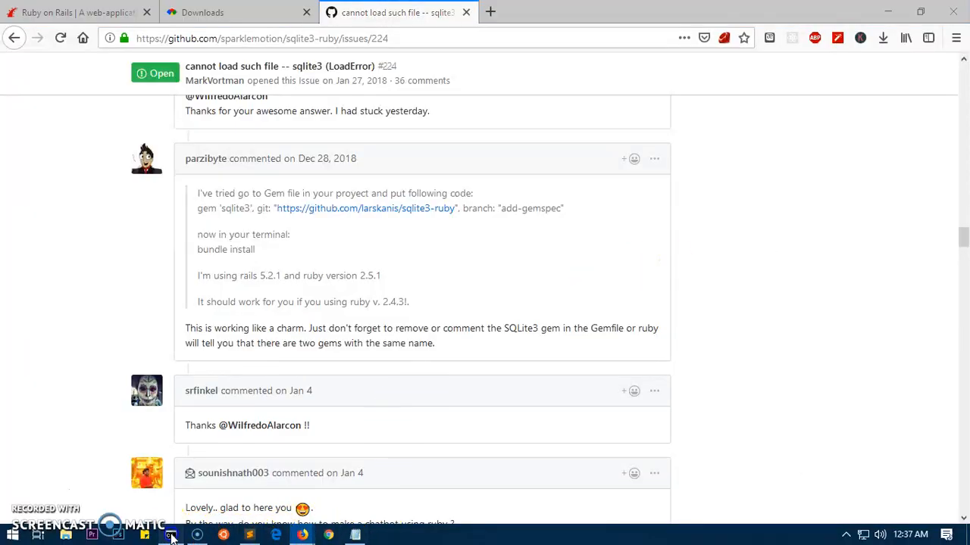
- Bring the Command Prompt forward to run bundle install in the webapp folder
{"action": "left_click", "coordinate": [170, 537]}
{"action": "type", "text": "bundle install"}
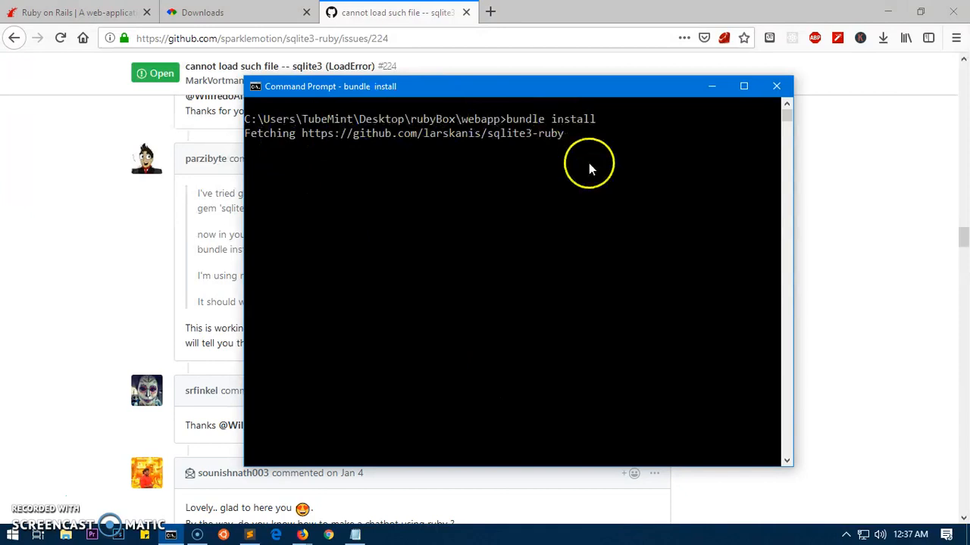
{"action": "mouse_move", "coordinate": [600, 164]}
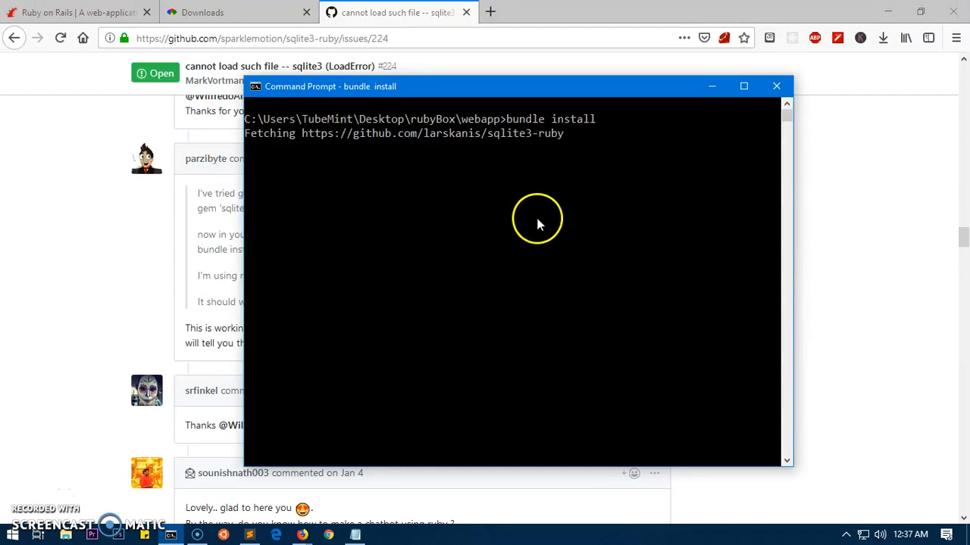
{"action": "mouse_move", "coordinate": [406, 139]}
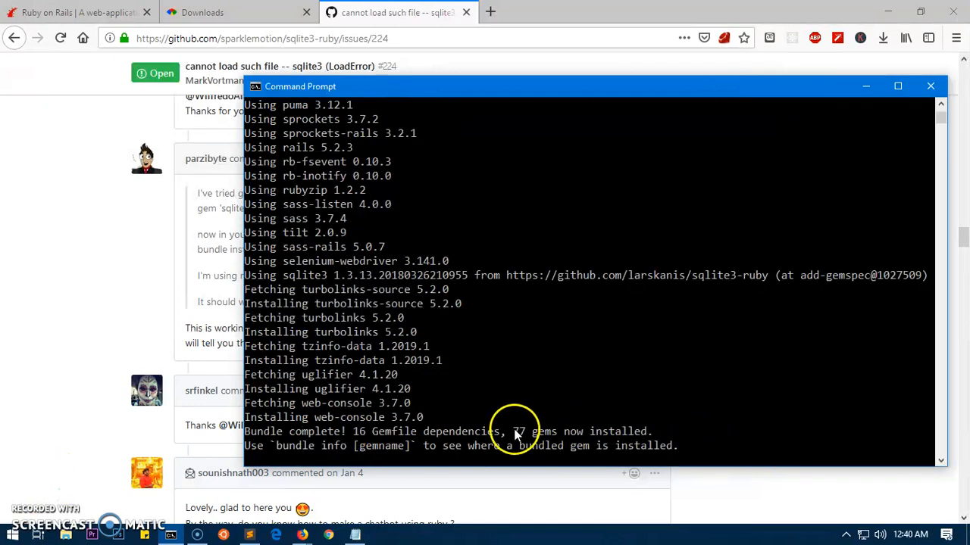
- Clear the install output and launch 'rails server' in webapp, then return to the browser
{"action": "double_click", "coordinate": [533, 430]}
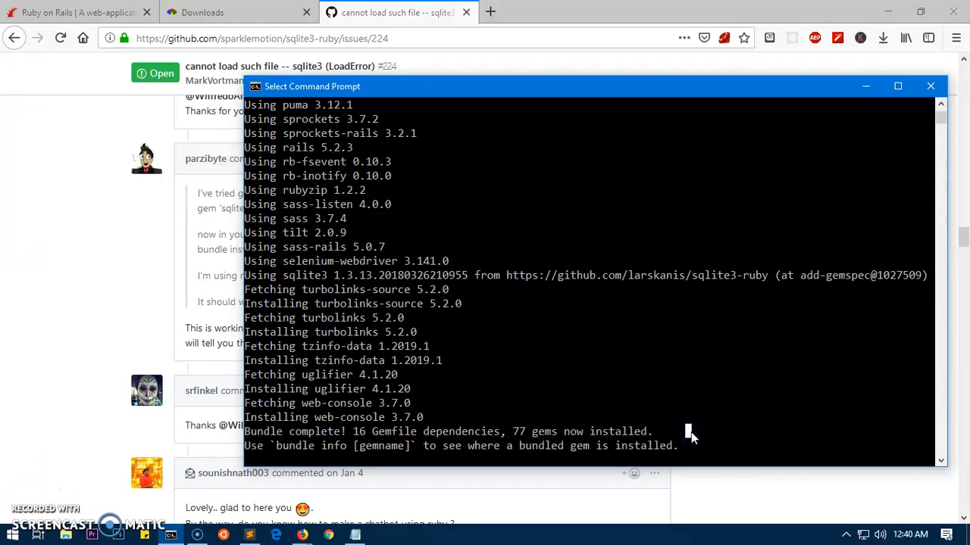
{"action": "key", "text": "enter"}
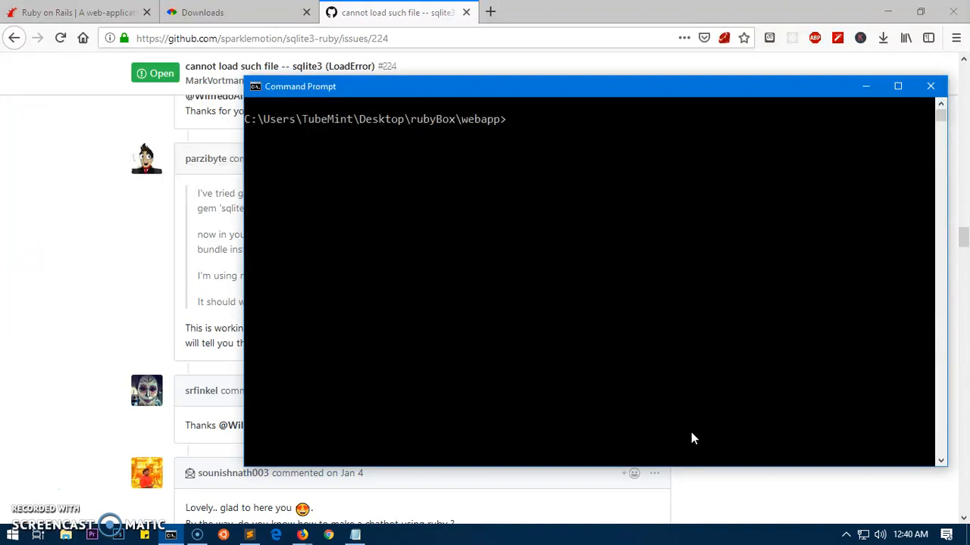
{"action": "type", "text": "ria"}
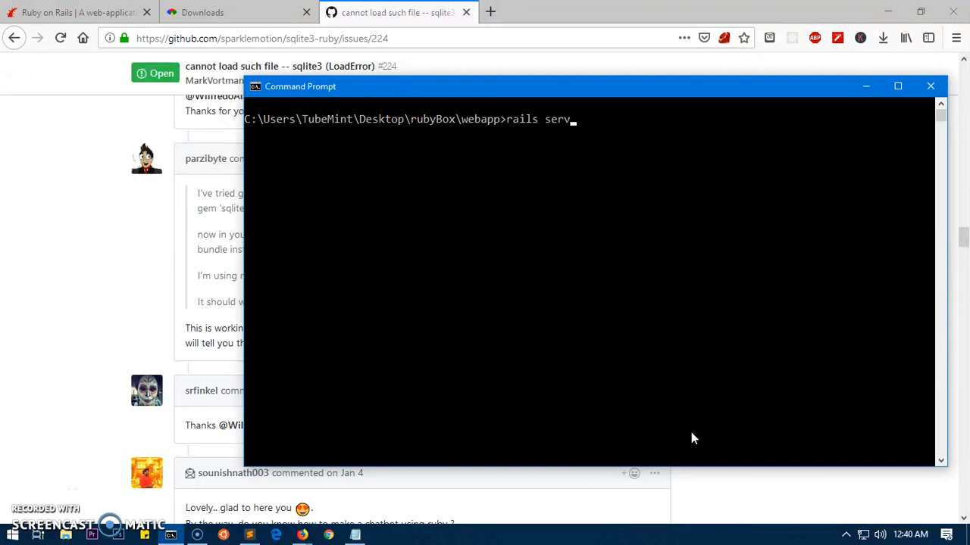
{"action": "key", "text": "BackSpace"}
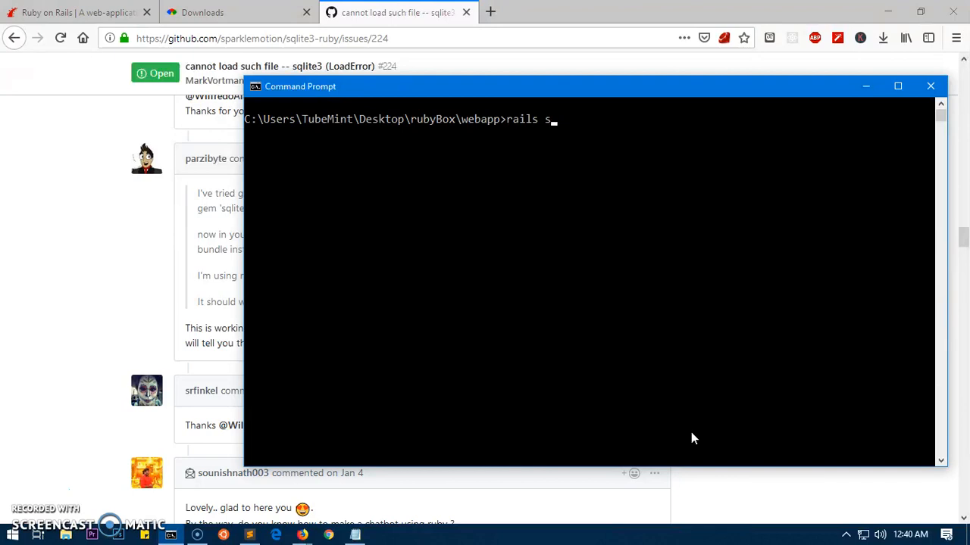
{"action": "type", "text": "erver"}
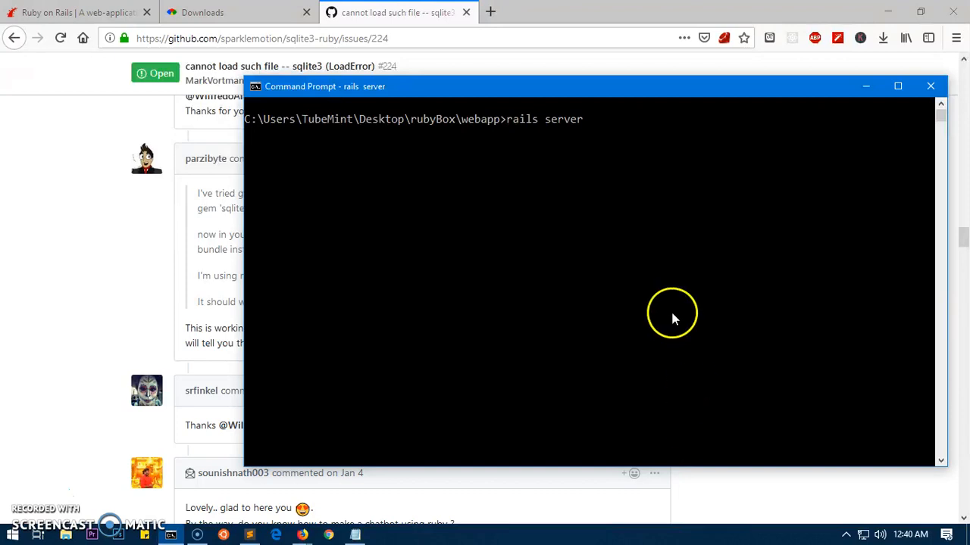
{"action": "left_click", "coordinate": [436, 39]}
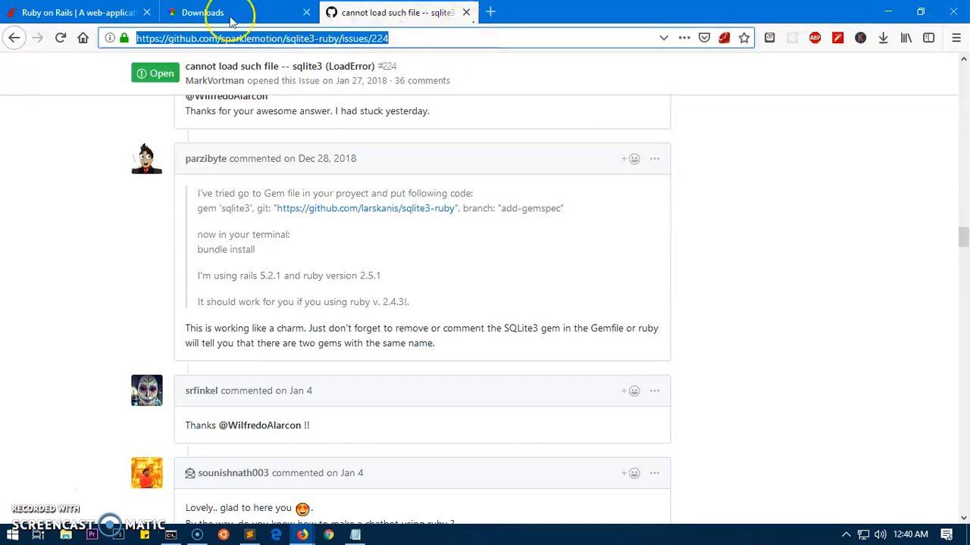
- Load localhost:3000 in the Downloads tab's address bar to reach the Rails welcome page
{"action": "left_click", "coordinate": [203, 12]}
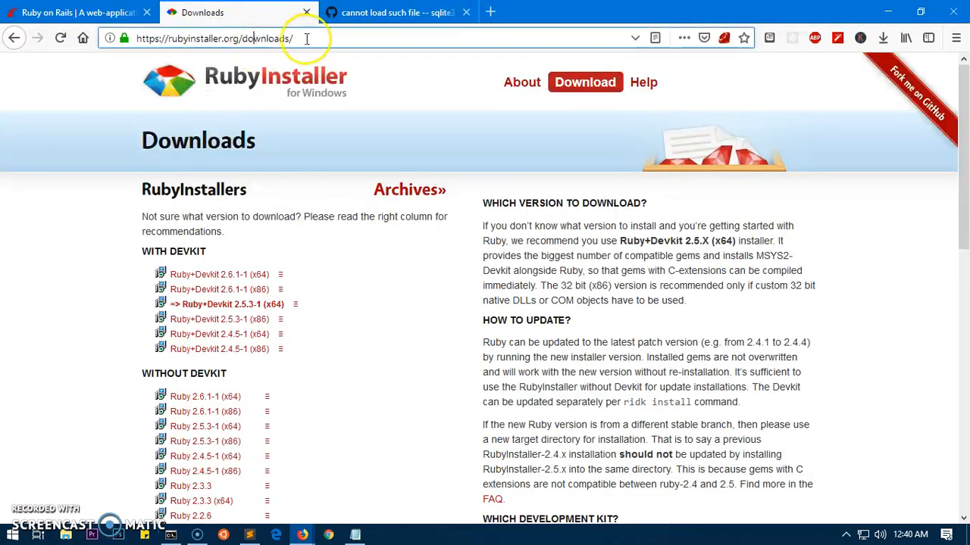
{"action": "left_click", "coordinate": [212, 38]}
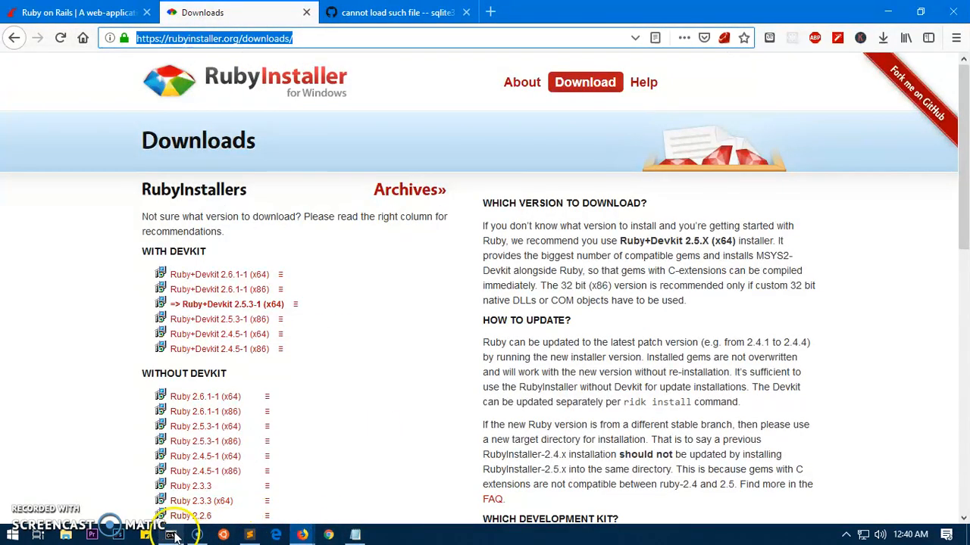
{"action": "left_click", "coordinate": [169, 537]}
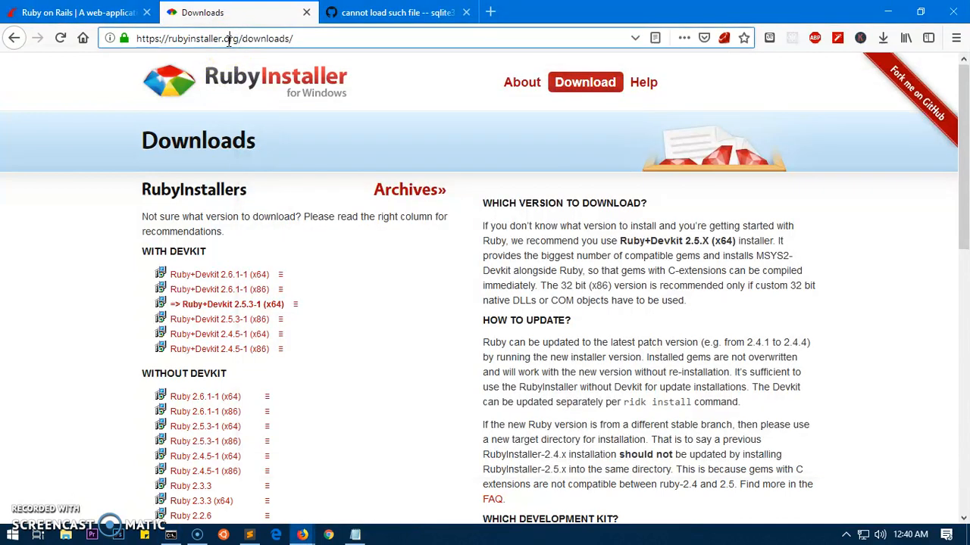
{"action": "type", "text": "localhost/"}
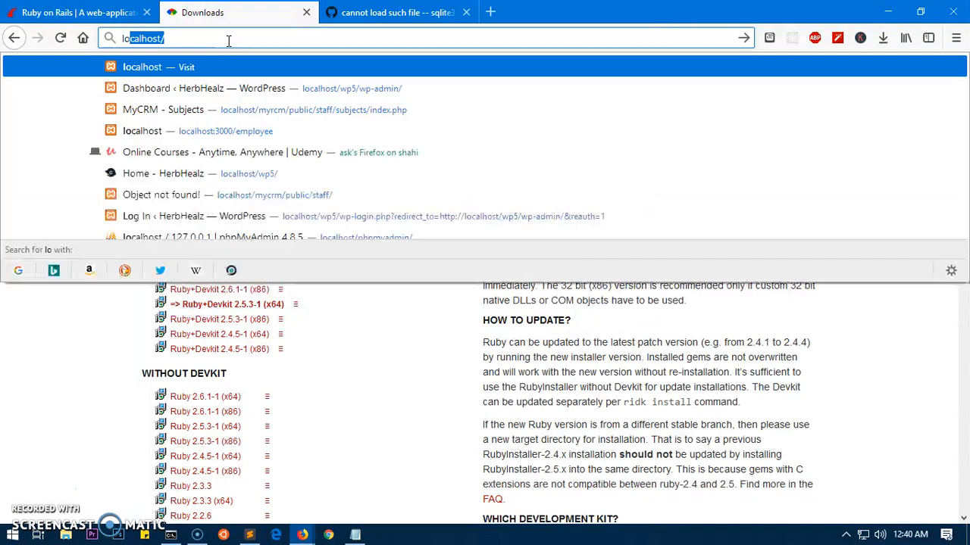
{"action": "type", "text": "localhost"}
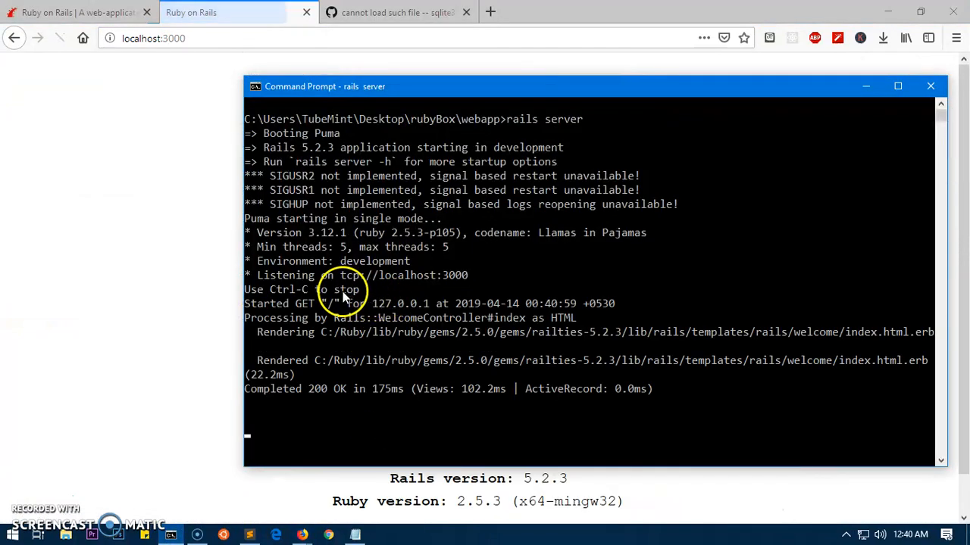
{"action": "mouse_move", "coordinate": [391, 276]}
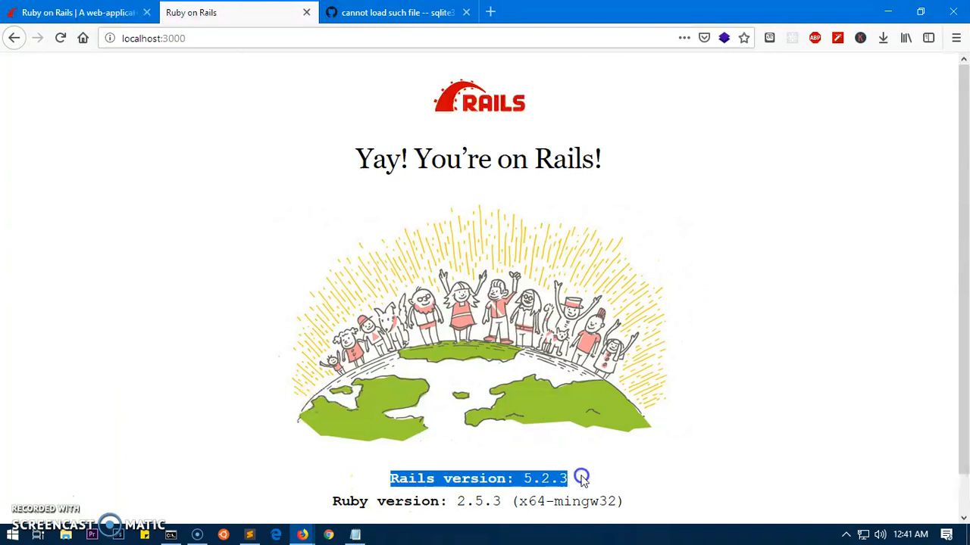
{"action": "mouse_move", "coordinate": [530, 492]}
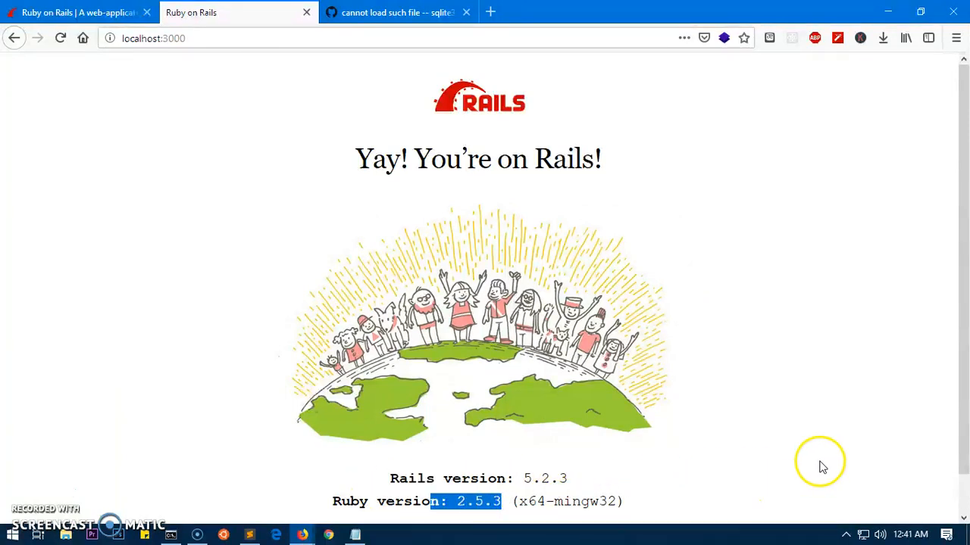
{"action": "mouse_move", "coordinate": [620, 485]}
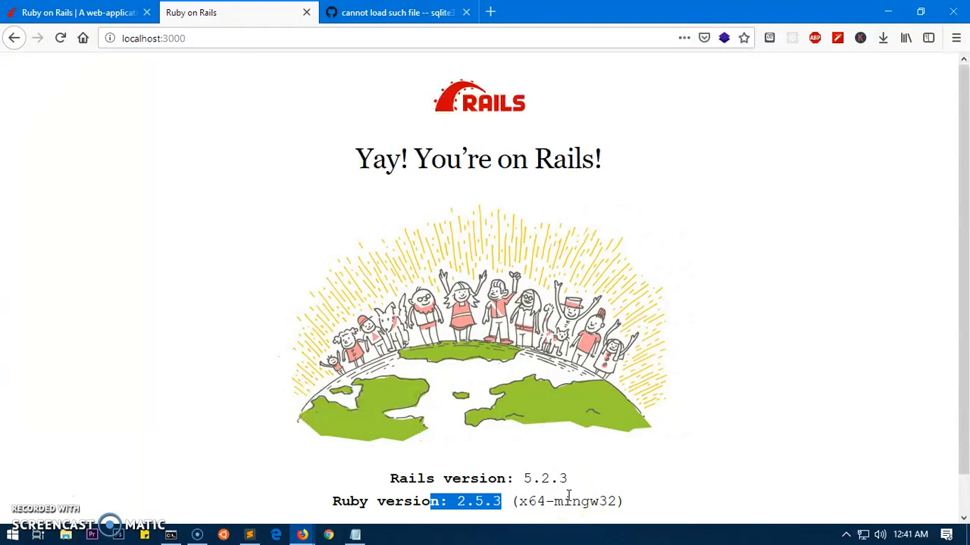
{"action": "mouse_move", "coordinate": [475, 530]}
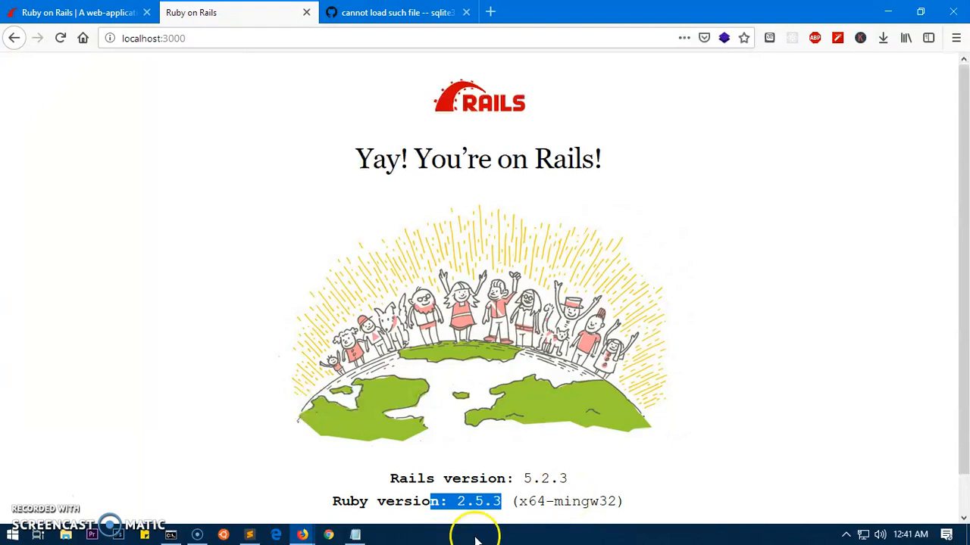
- Return to the GitHub sqlite3 LoadError issue tab after checking Rails 5.2.3 / Ruby 2.5.3
{"action": "left_click", "coordinate": [397, 12]}
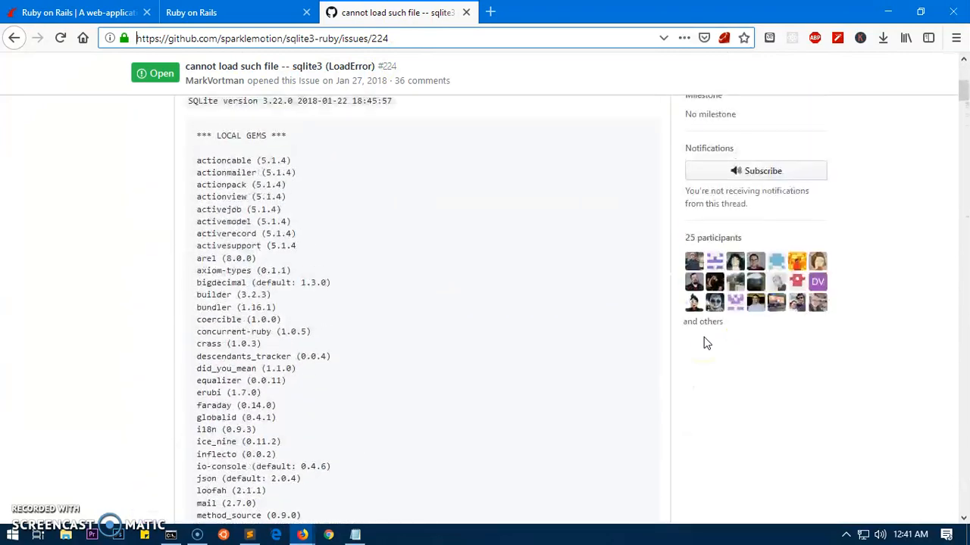
- Scroll the issue #224 comments to the one confirming the fix on Ruby 2.5.3, Rails 5.2, Windows 10
{"action": "scroll", "scroll_direction": "down", "scroll_amount": 3}
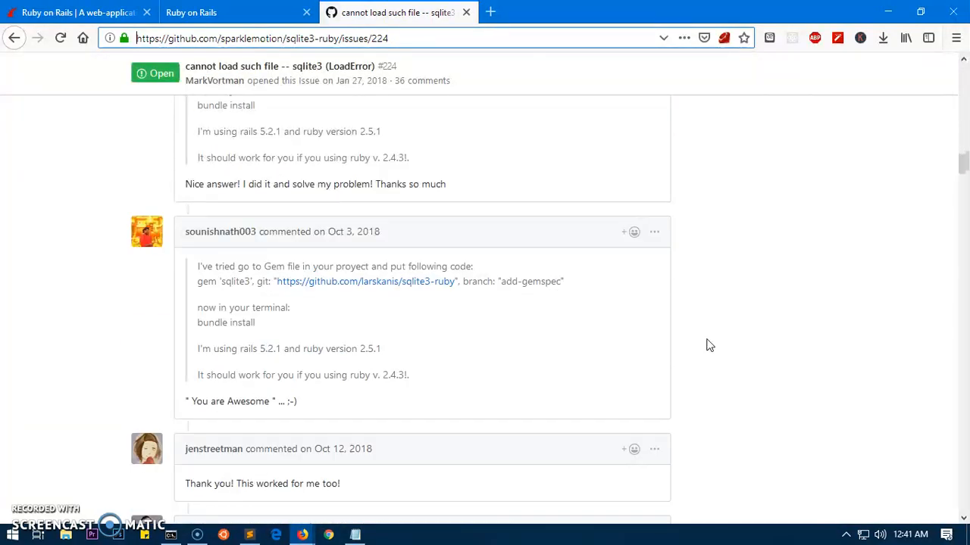
{"action": "scroll", "scroll_direction": "down", "scroll_amount": 3}
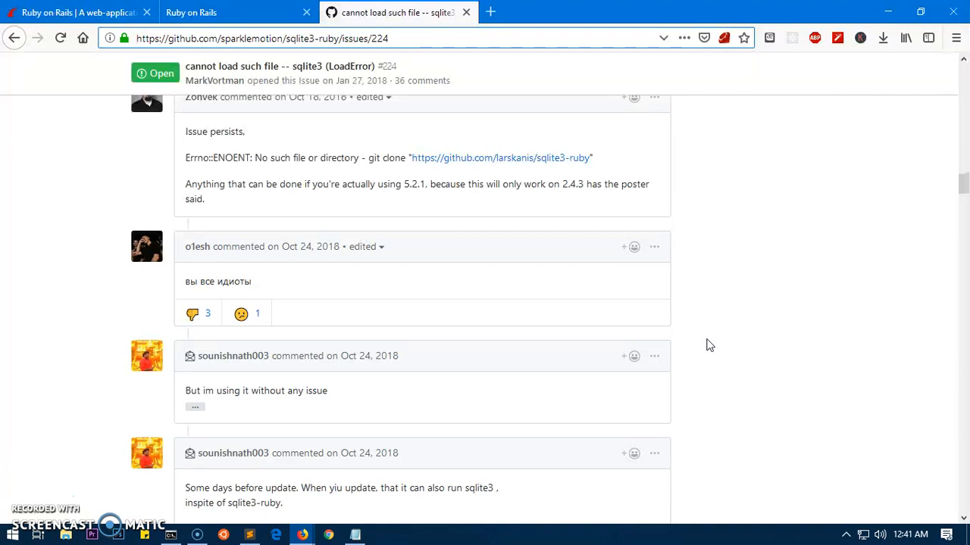
{"action": "scroll", "scroll_direction": "down", "scroll_amount": 3}
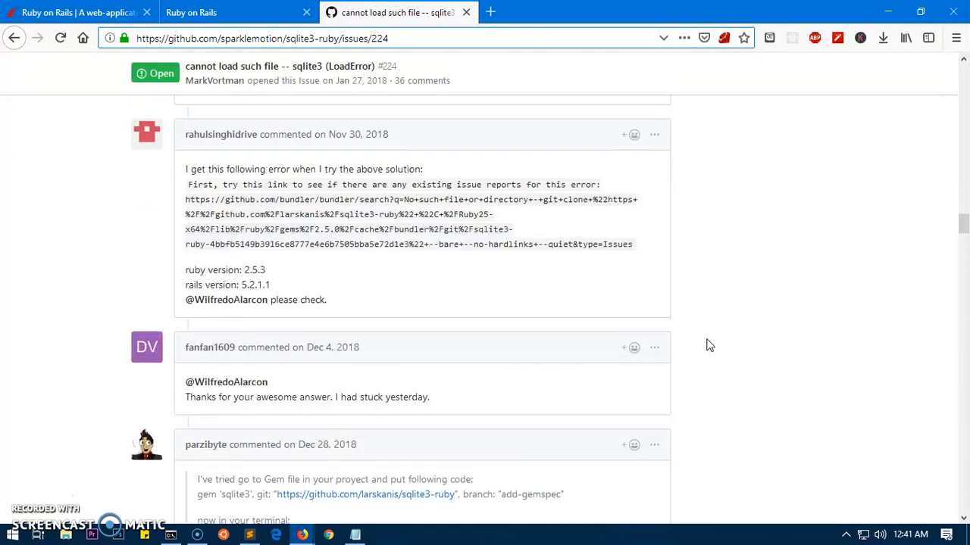
{"action": "scroll", "scroll_direction": "up", "scroll_amount": 3}
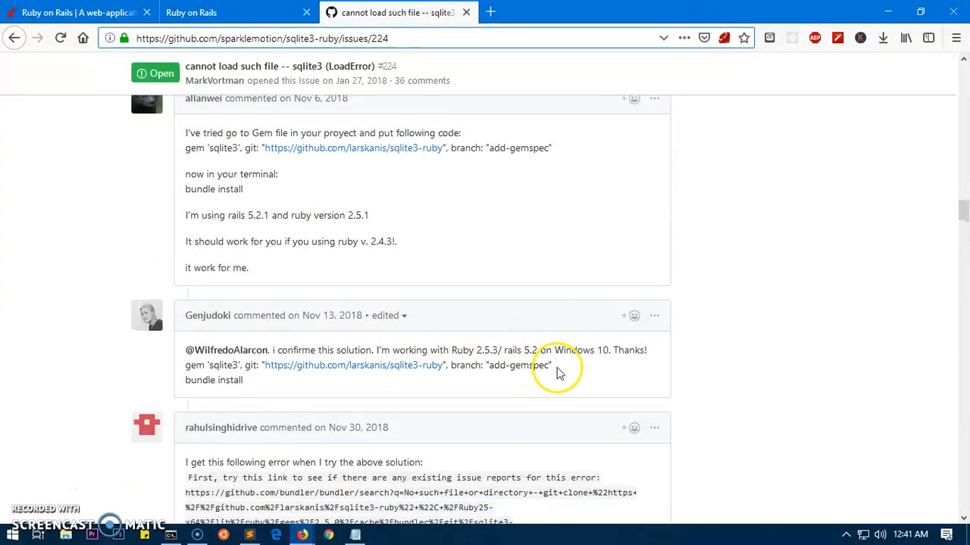
{"action": "mouse_move", "coordinate": [271, 506]}
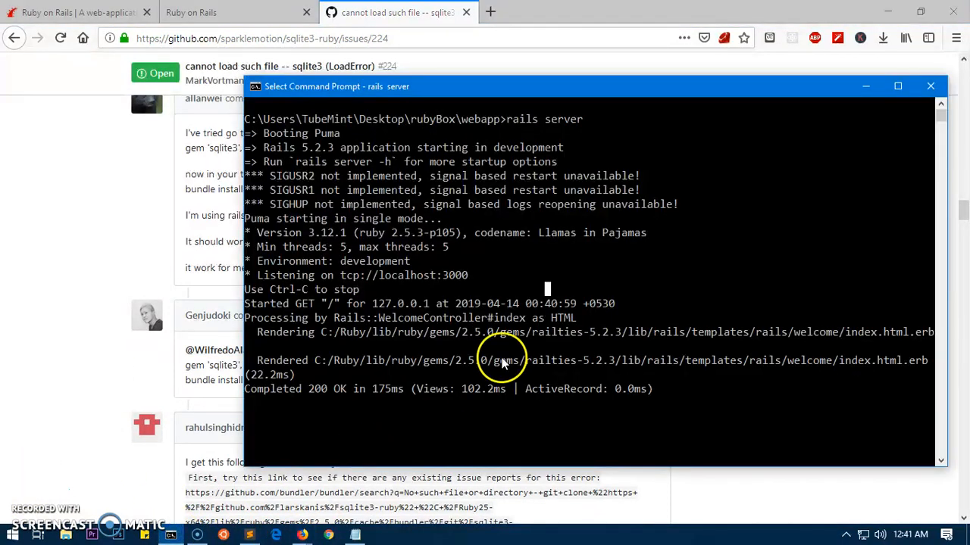
{"action": "mouse_move", "coordinate": [497, 170]}
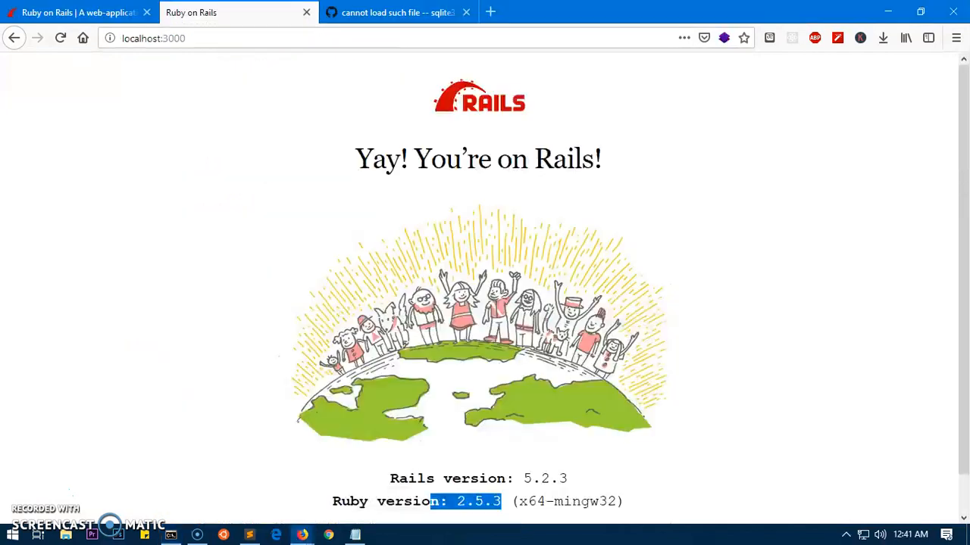
{"action": "mouse_move", "coordinate": [204, 473]}
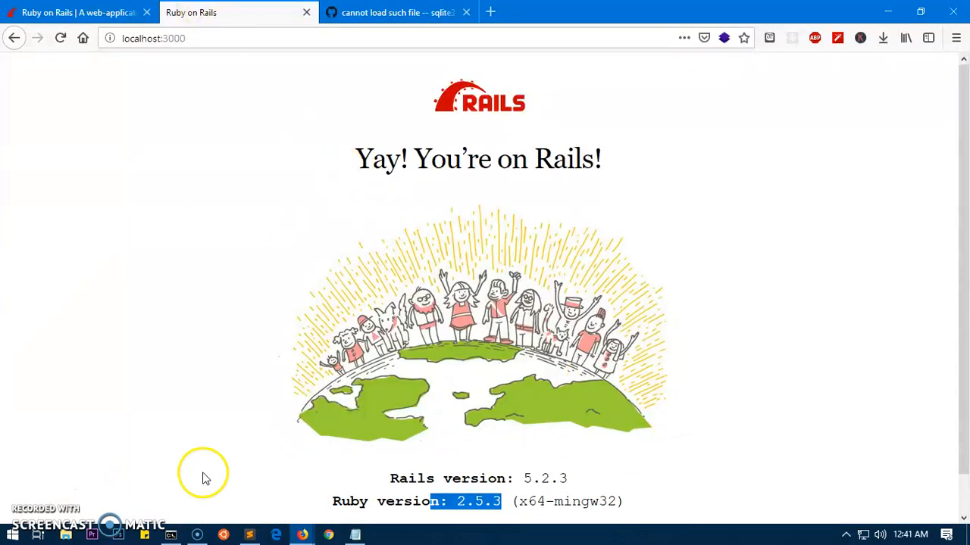